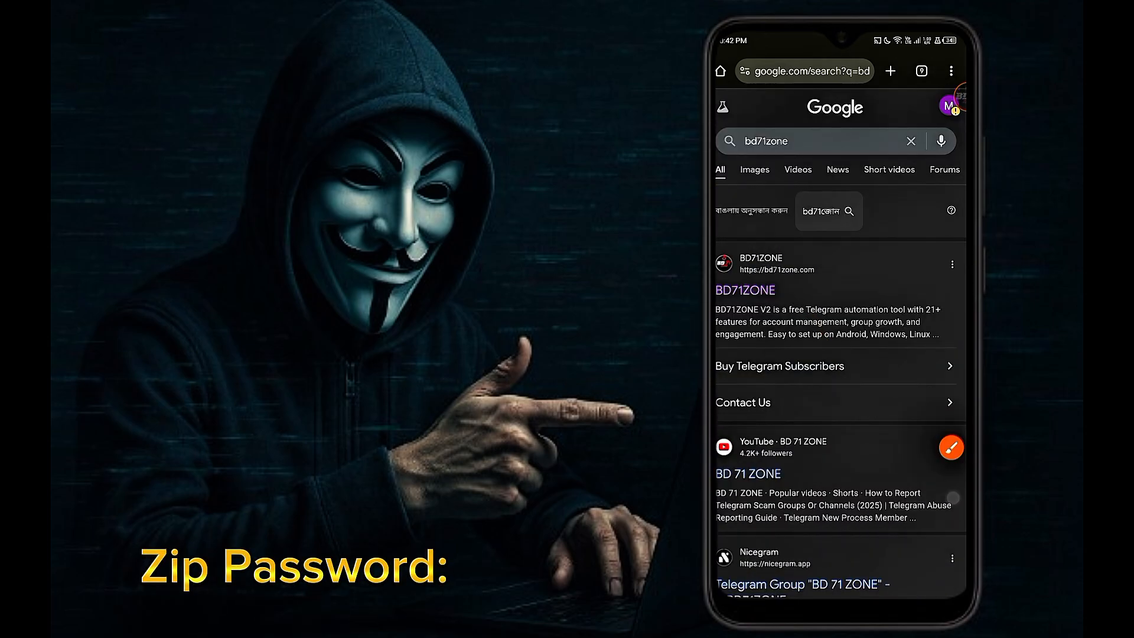
Open the BD71ZONE result and browse Our Services and the blog posts
{"action": "left_click", "coordinate": [744, 290]}
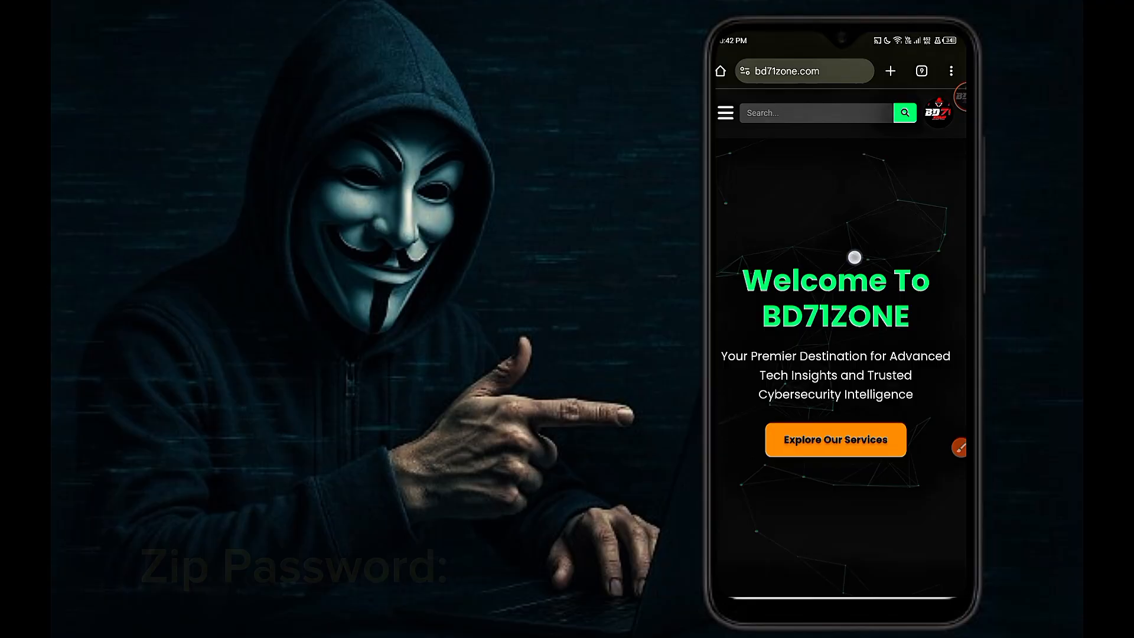
{"action": "scroll", "scroll_direction": "down", "scroll_amount": 3}
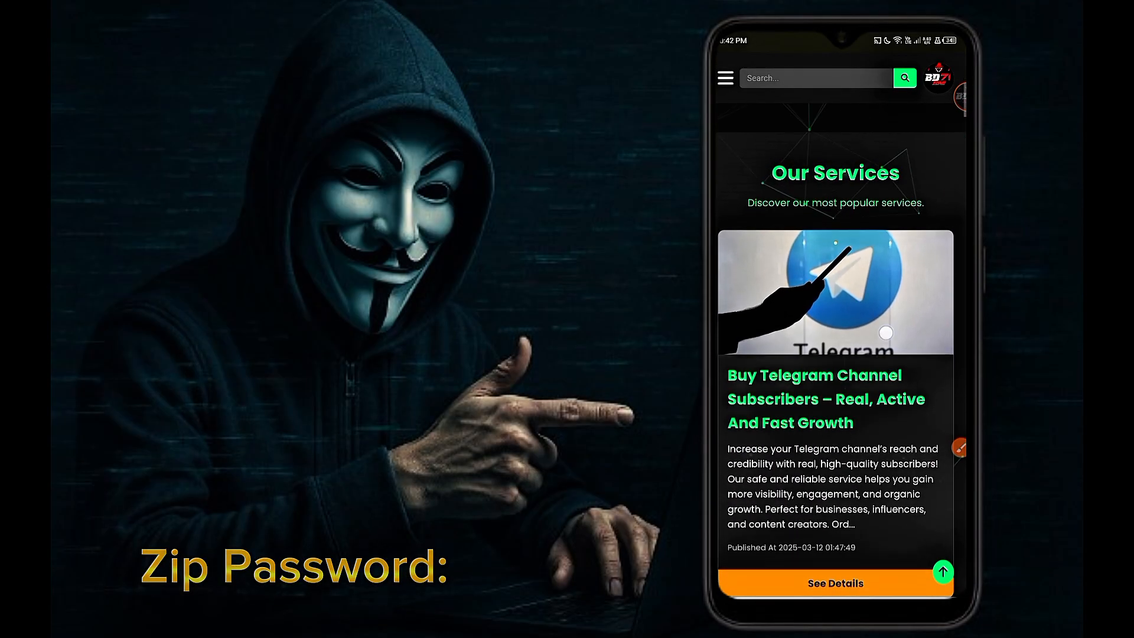
{"action": "scroll", "scroll_direction": "down", "scroll_amount": 3}
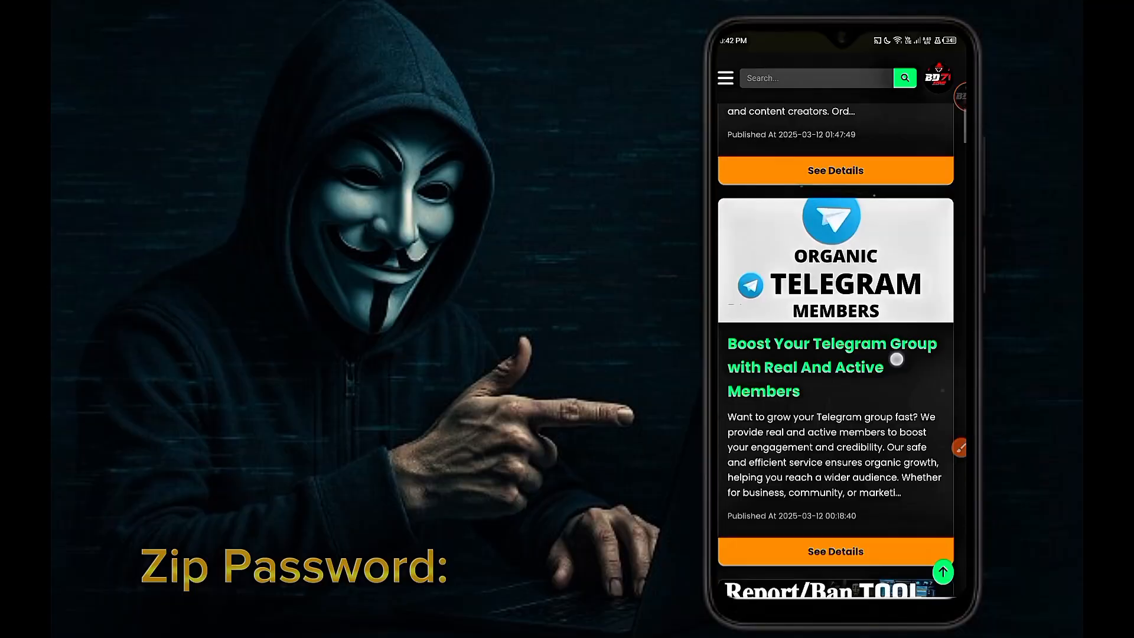
{"action": "scroll", "scroll_direction": "down", "scroll_amount": 3}
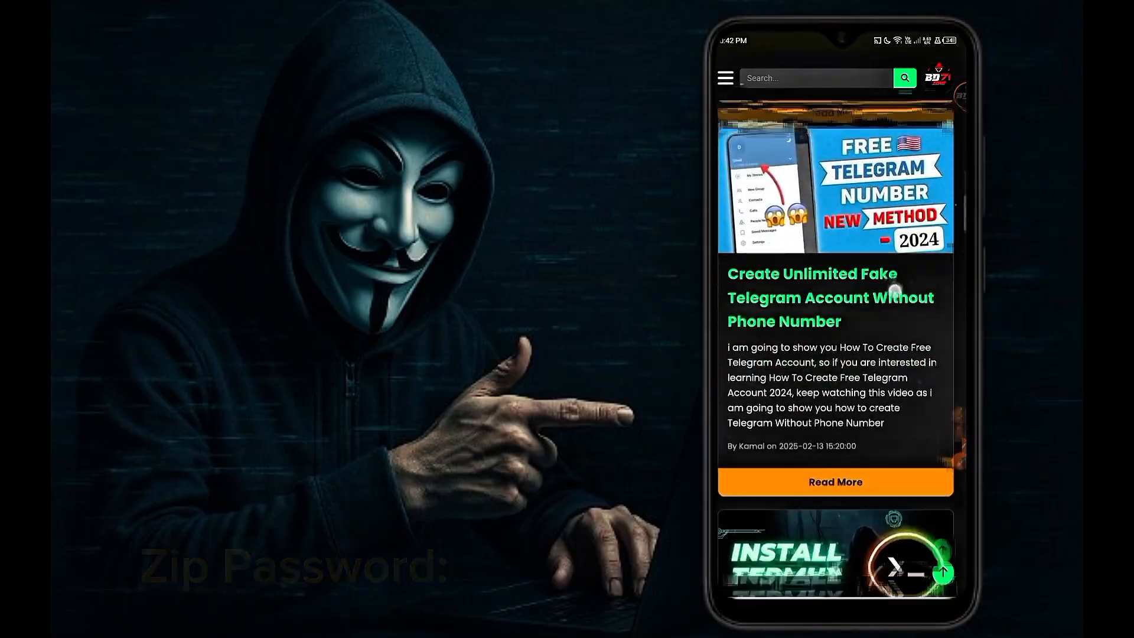
Navigate via Tools > All Tools to the K5FREE V2 post
{"action": "left_click", "coordinate": [725, 77]}
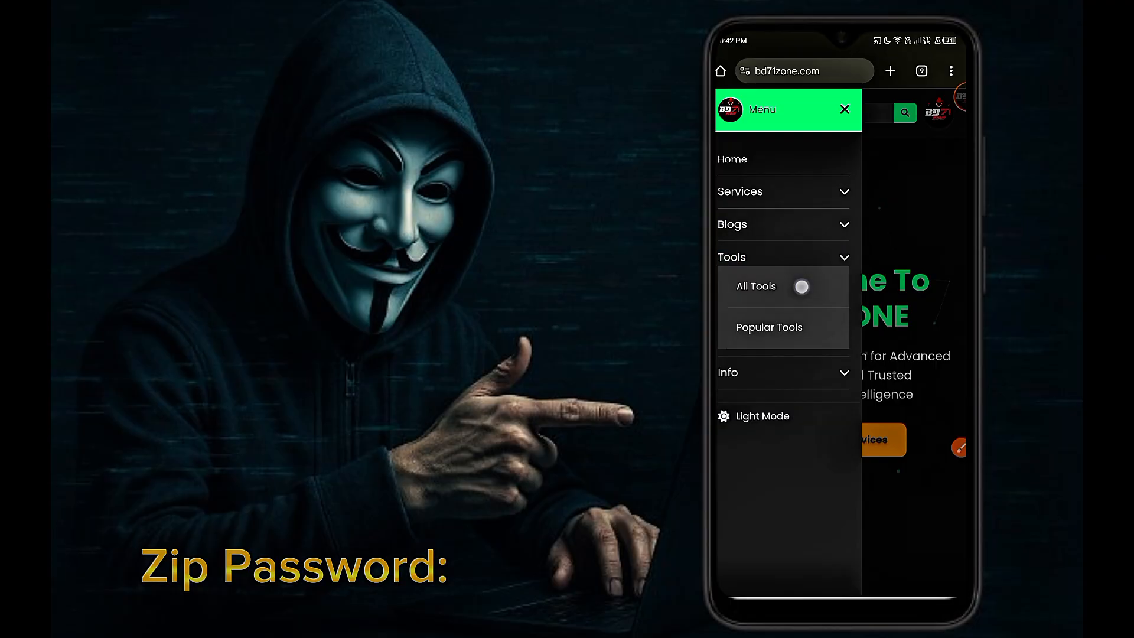
{"action": "left_click", "coordinate": [756, 285]}
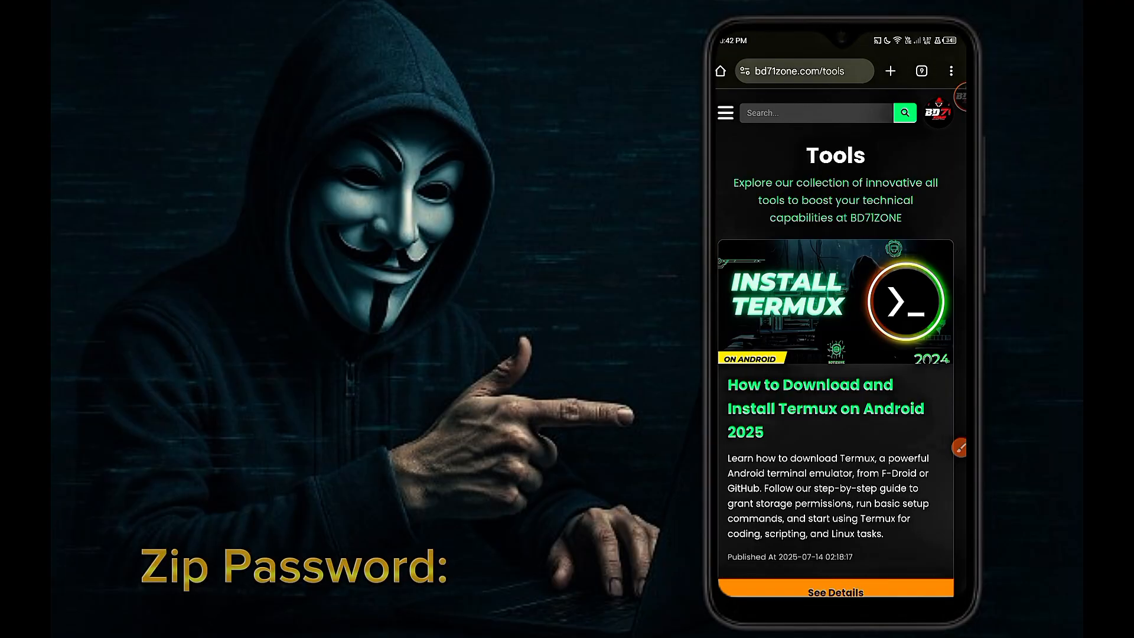
{"action": "scroll", "scroll_direction": "down", "scroll_amount": 3}
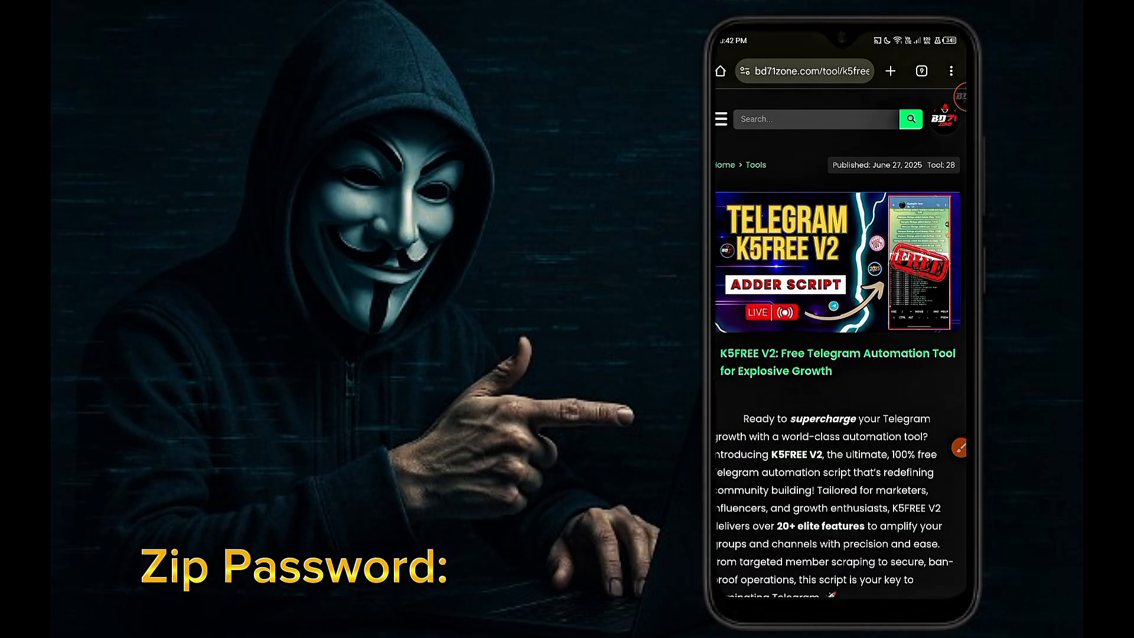
{"action": "left_click", "coordinate": [960, 448]}
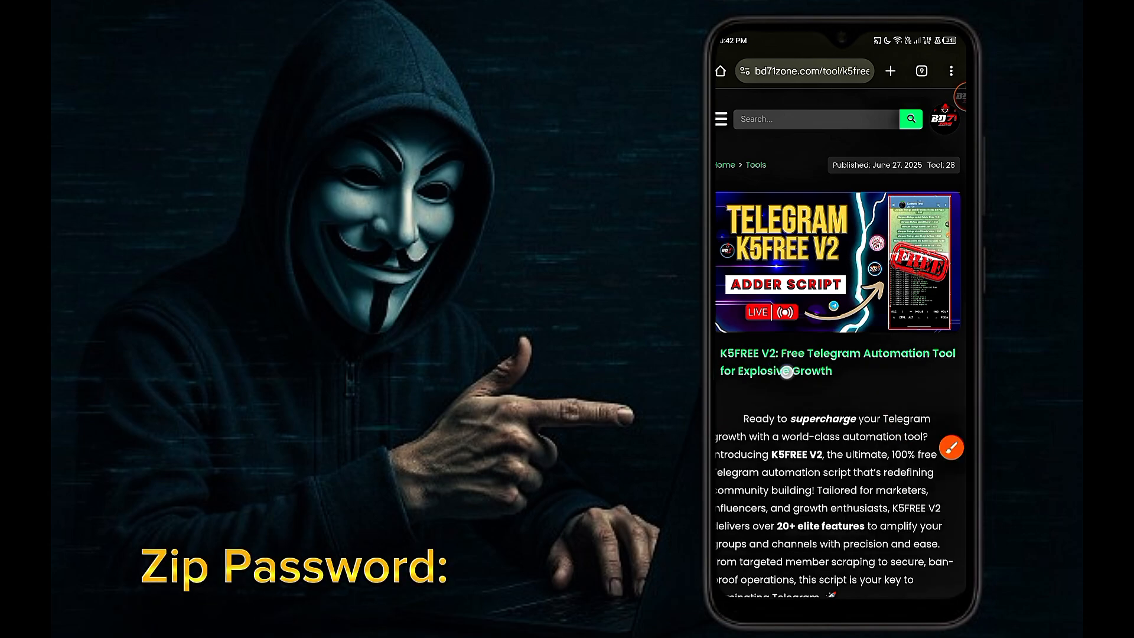
Scroll through the K5FREE V2 page and download the zip
{"action": "scroll", "scroll_direction": "down", "scroll_amount": 3}
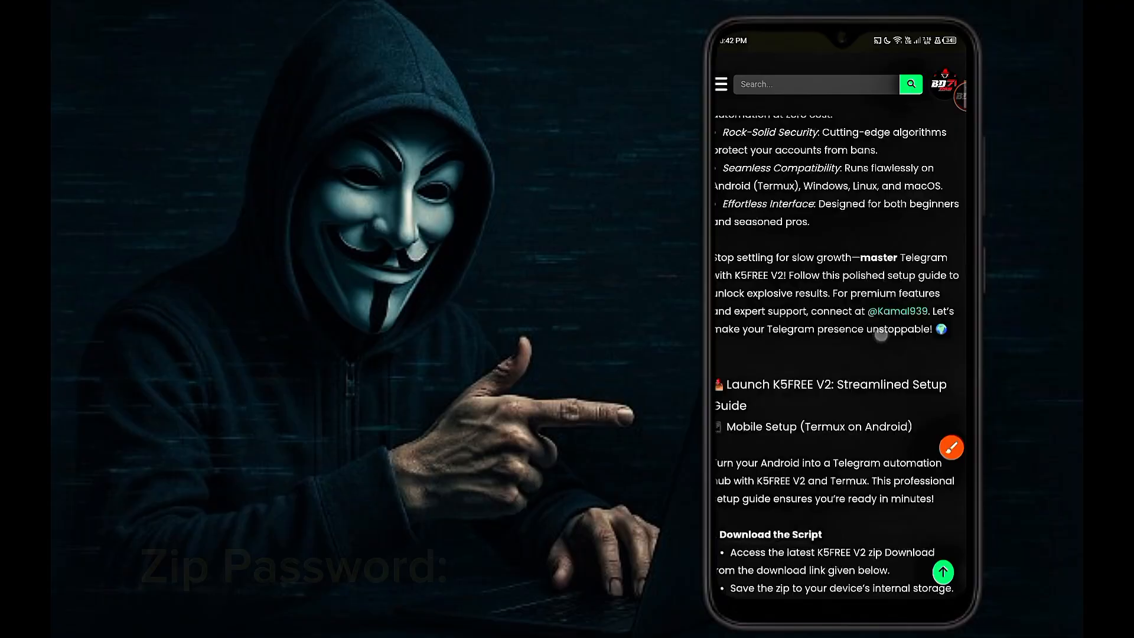
{"action": "scroll", "scroll_direction": "down", "scroll_amount": 3}
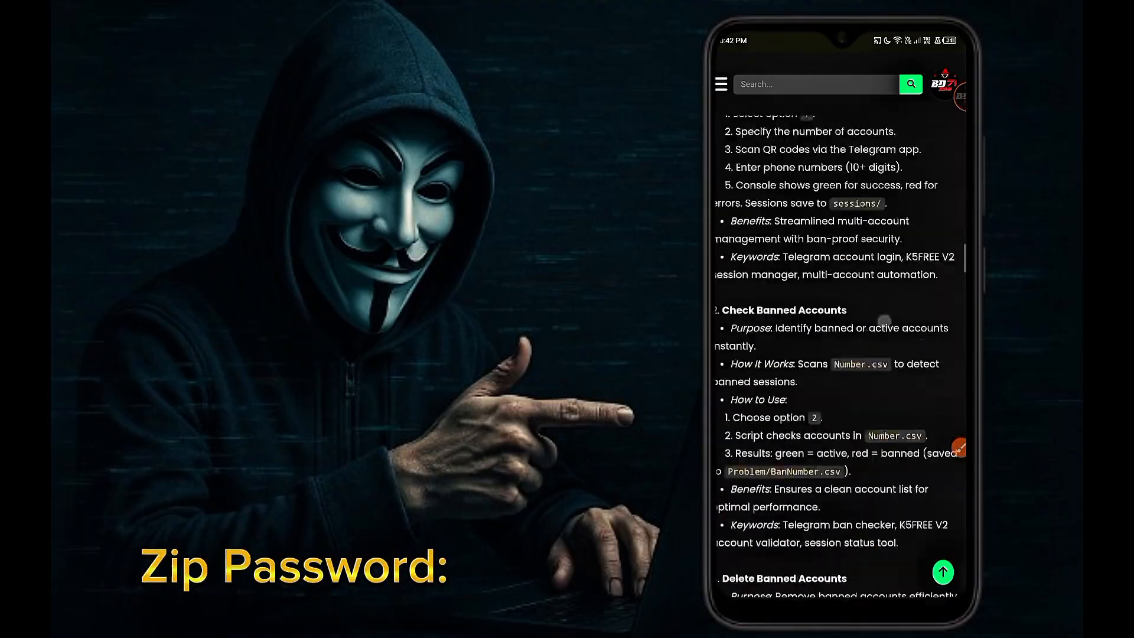
{"action": "scroll", "scroll_direction": "down", "scroll_amount": 3}
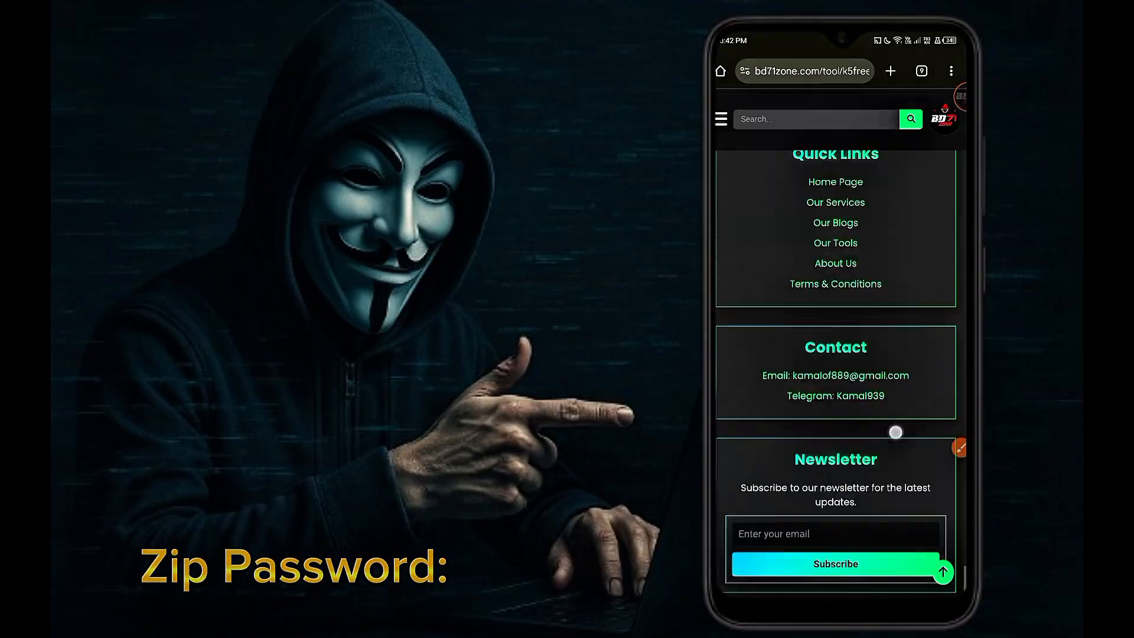
{"action": "scroll", "scroll_direction": "up", "scroll_amount": 3}
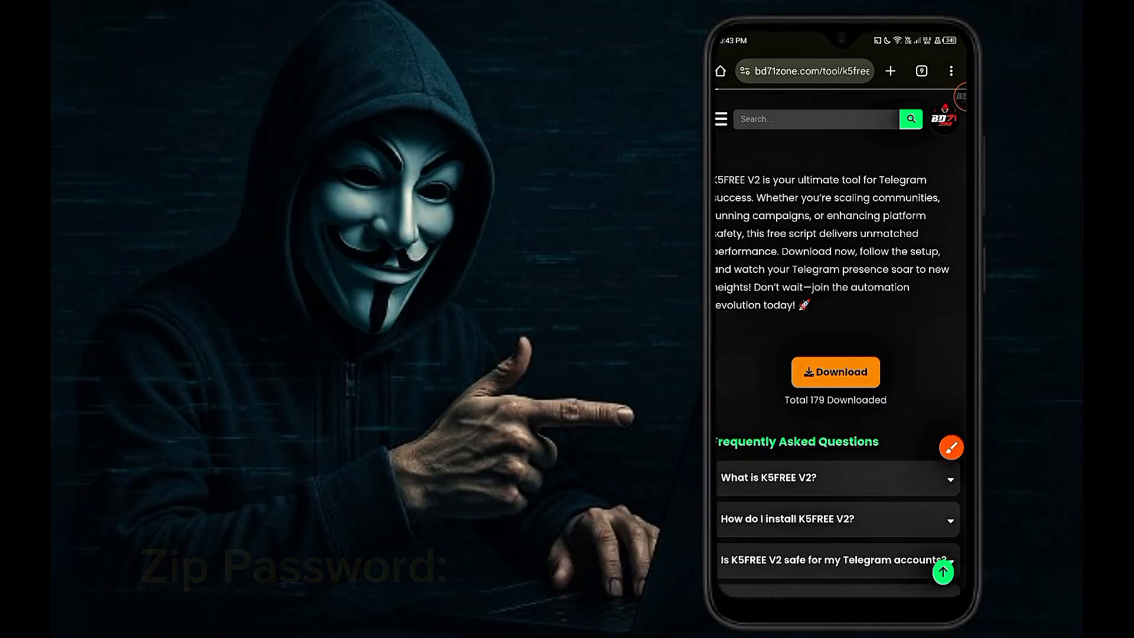
{"action": "left_click", "coordinate": [835, 371]}
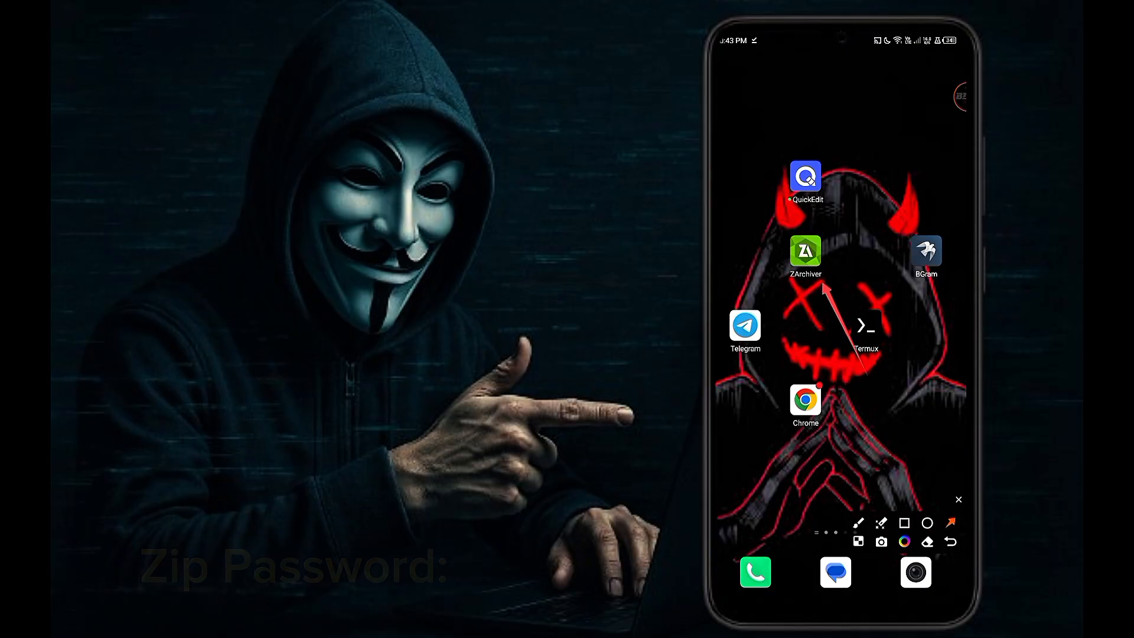
Unlock K5FREE-V2.zip in ZArchiver's Download folder with its password and extract it there
{"action": "left_click", "coordinate": [805, 252]}
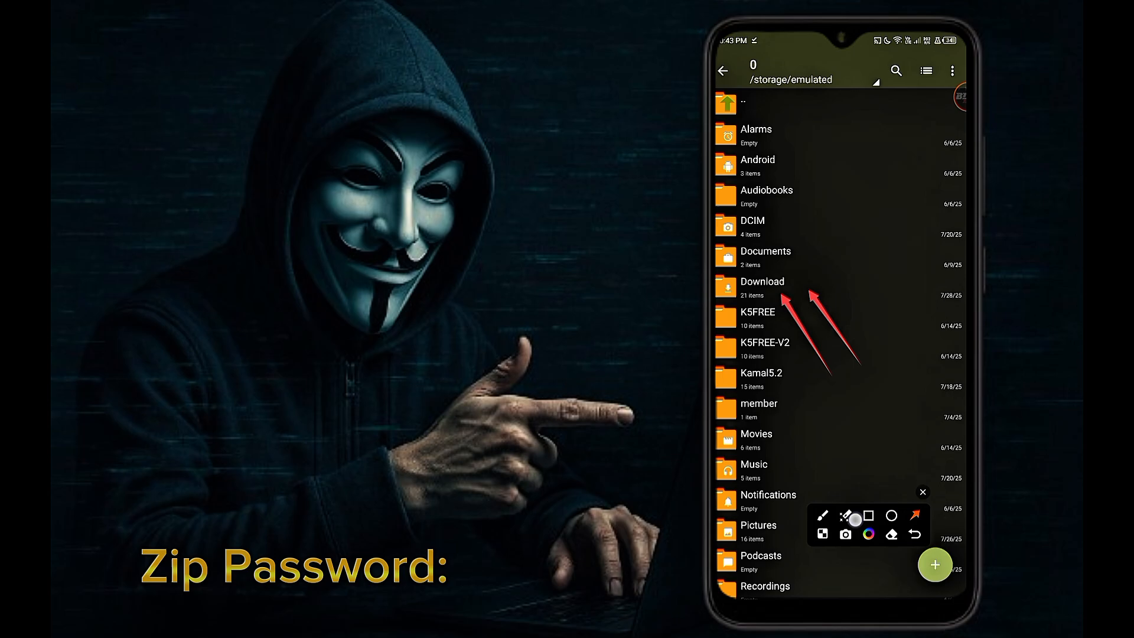
{"action": "left_click", "coordinate": [761, 286]}
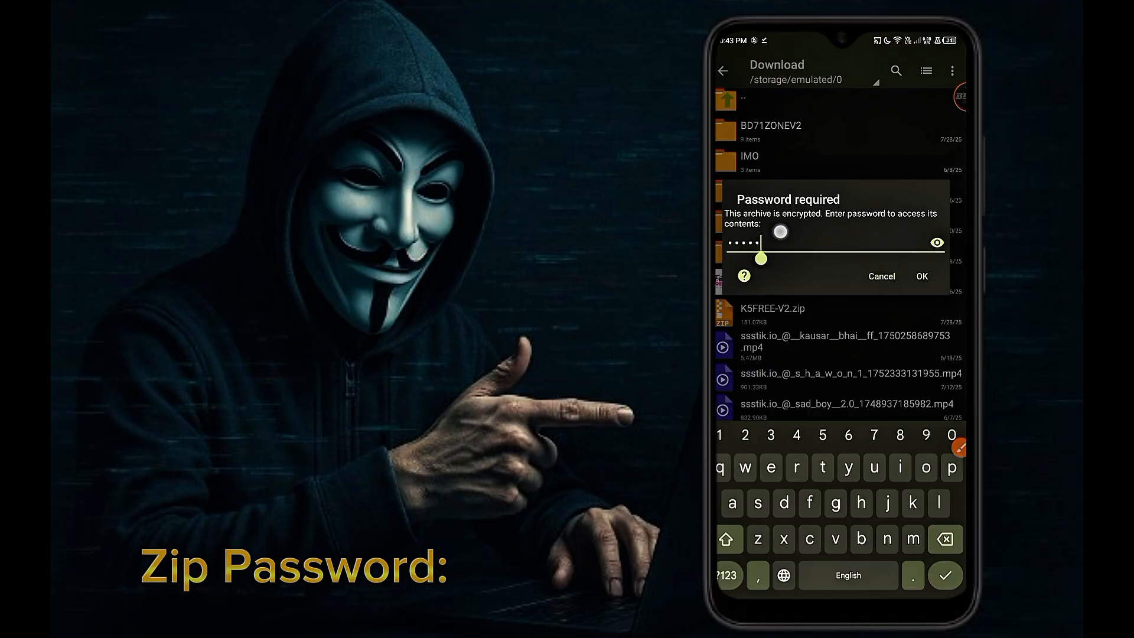
{"action": "left_click", "coordinate": [921, 276]}
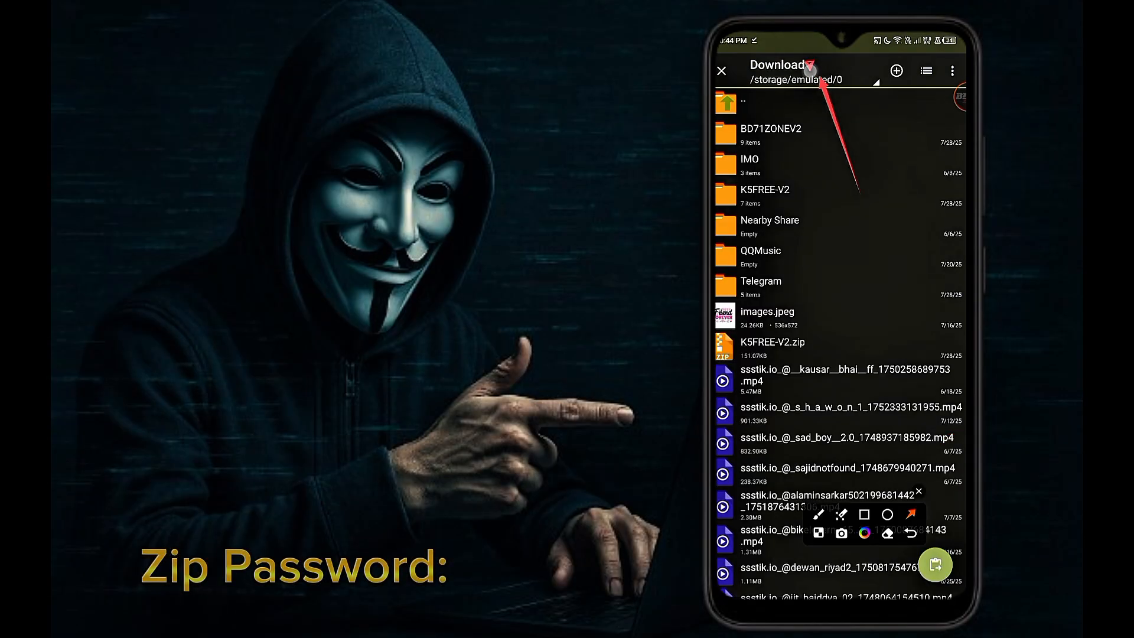
{"action": "left_click", "coordinate": [802, 70]}
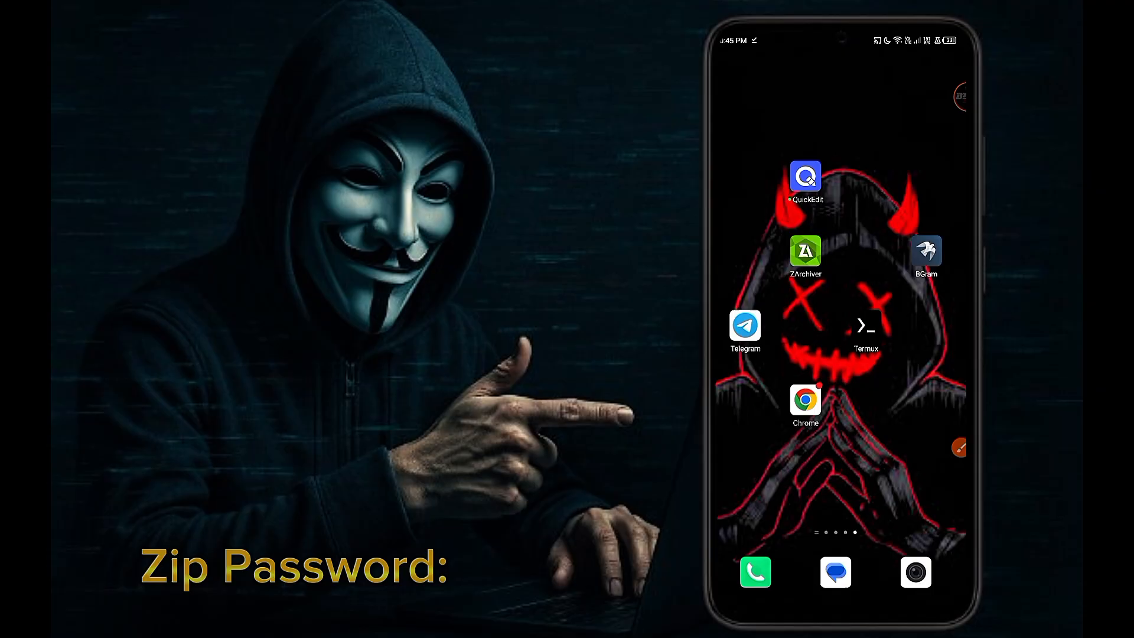
Paste termux-setup-storage and pkg install python -y from the guide into Termux
{"action": "left_click", "coordinate": [961, 448]}
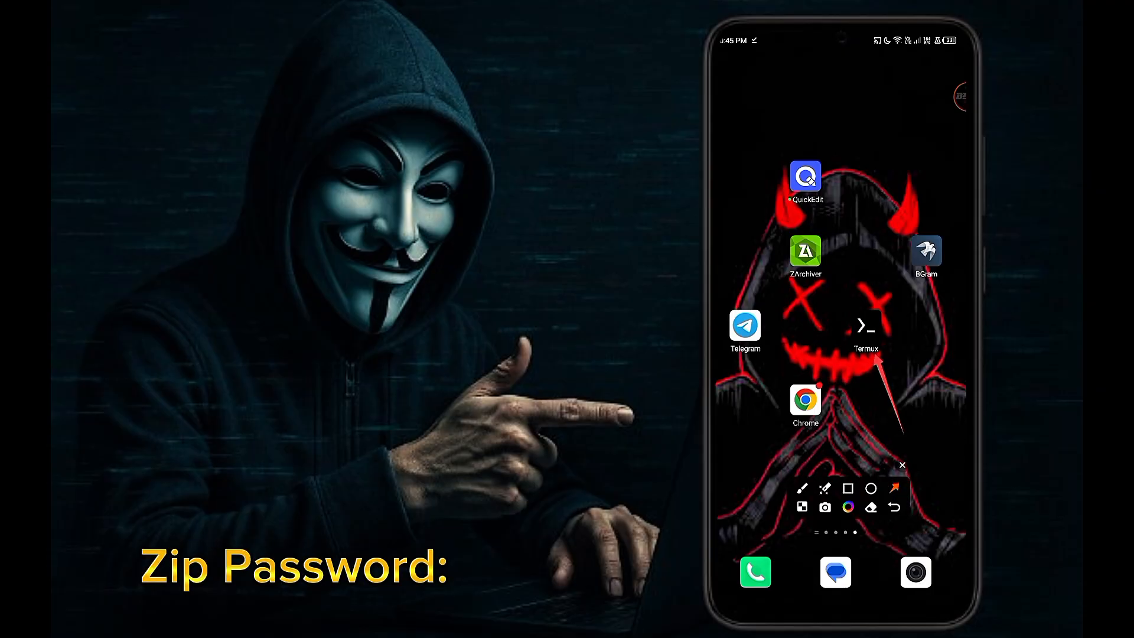
{"action": "left_click", "coordinate": [865, 326]}
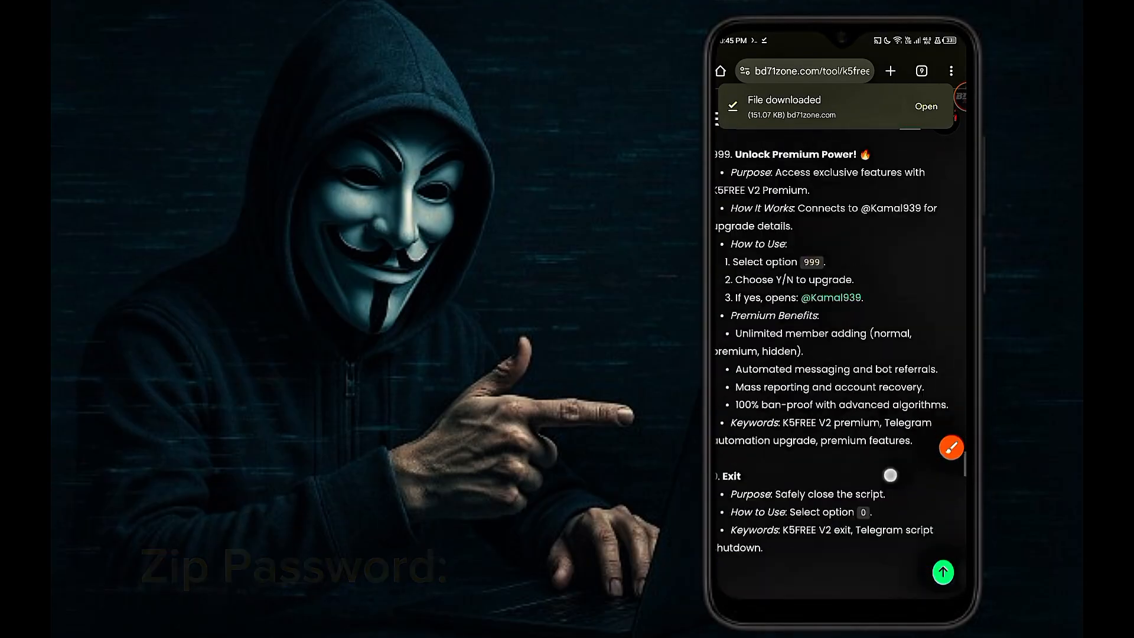
{"action": "scroll", "scroll_direction": "up", "scroll_amount": 3}
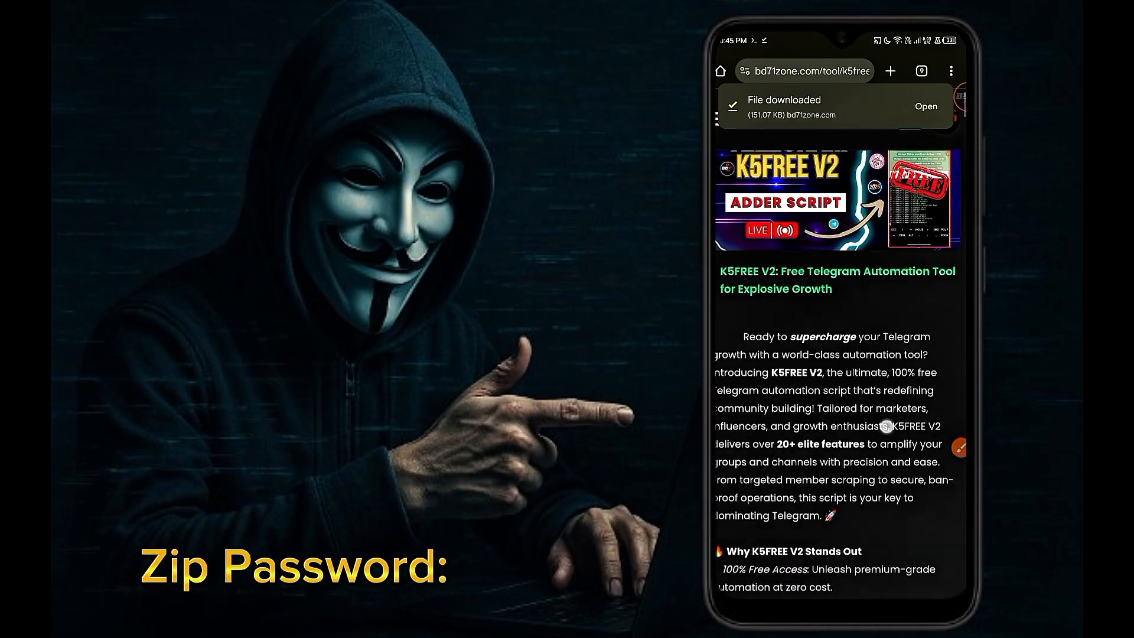
{"action": "scroll", "scroll_direction": "down", "scroll_amount": 3}
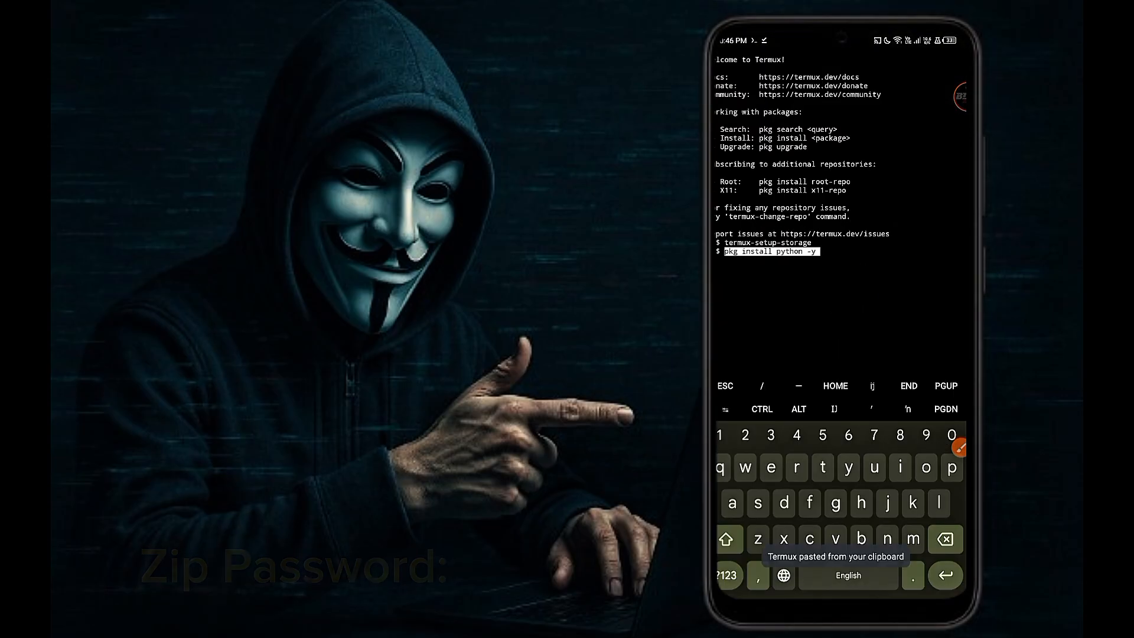
Run the Python install, wait for the pip packages to finish, then run python K5F.py
{"action": "key", "text": "Return"}
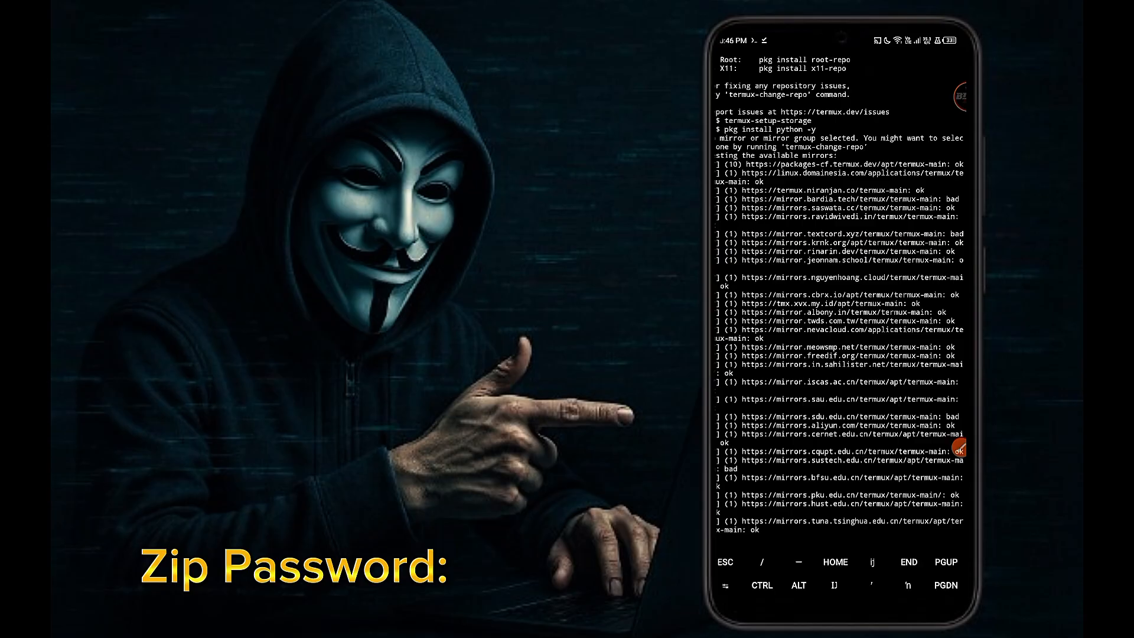
{"action": "scroll", "scroll_direction": "down", "scroll_amount": 3}
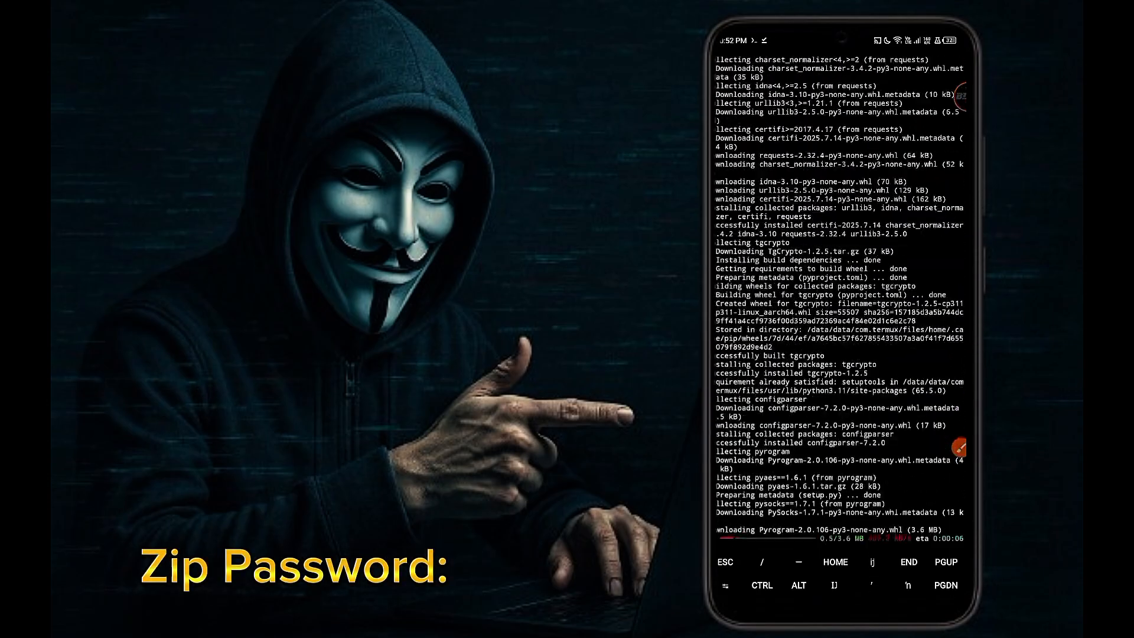
{"action": "scroll", "scroll_direction": "down", "scroll_amount": 3}
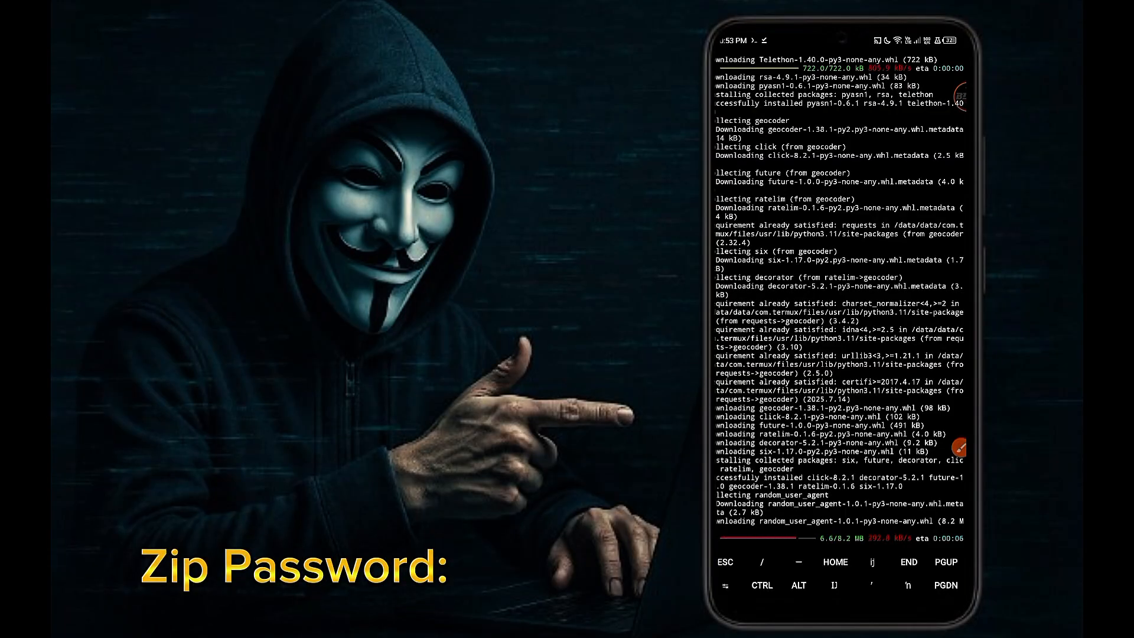
{"action": "scroll", "scroll_direction": "down", "scroll_amount": 3}
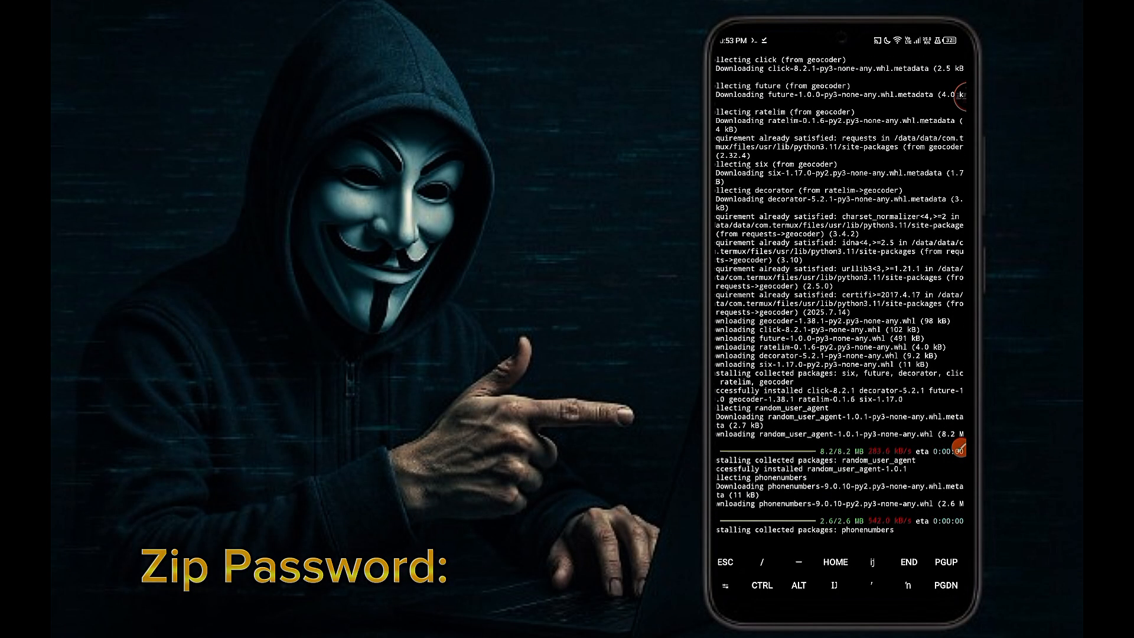
{"action": "scroll", "scroll_direction": "down", "scroll_amount": 3}
{"action": "type", "text": "python K5F.py"}
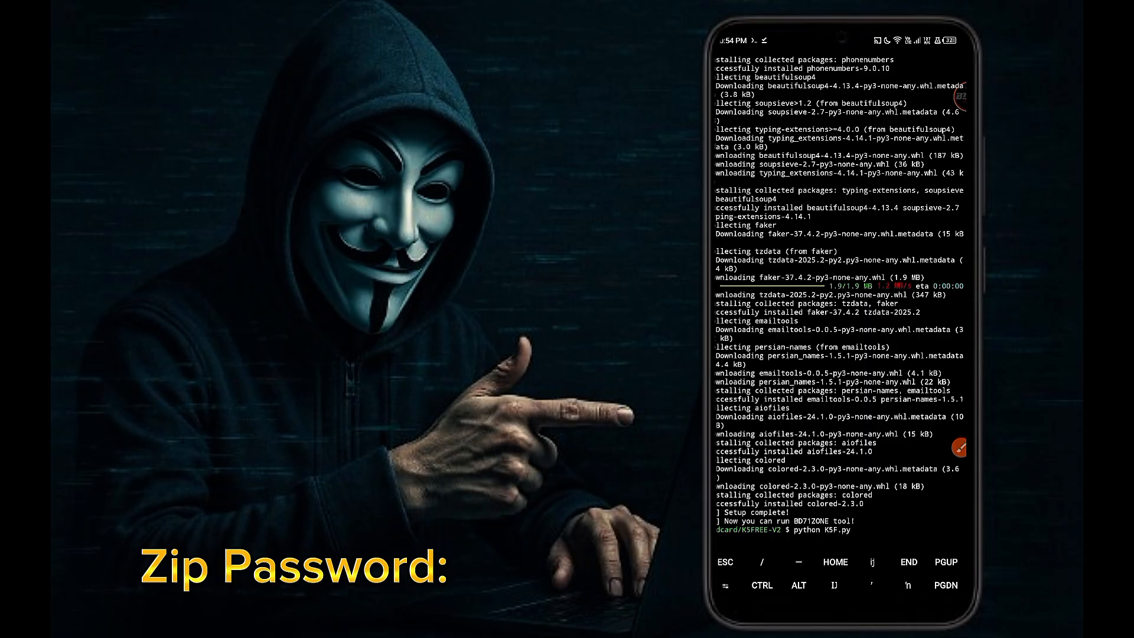
{"action": "key", "text": "Return"}
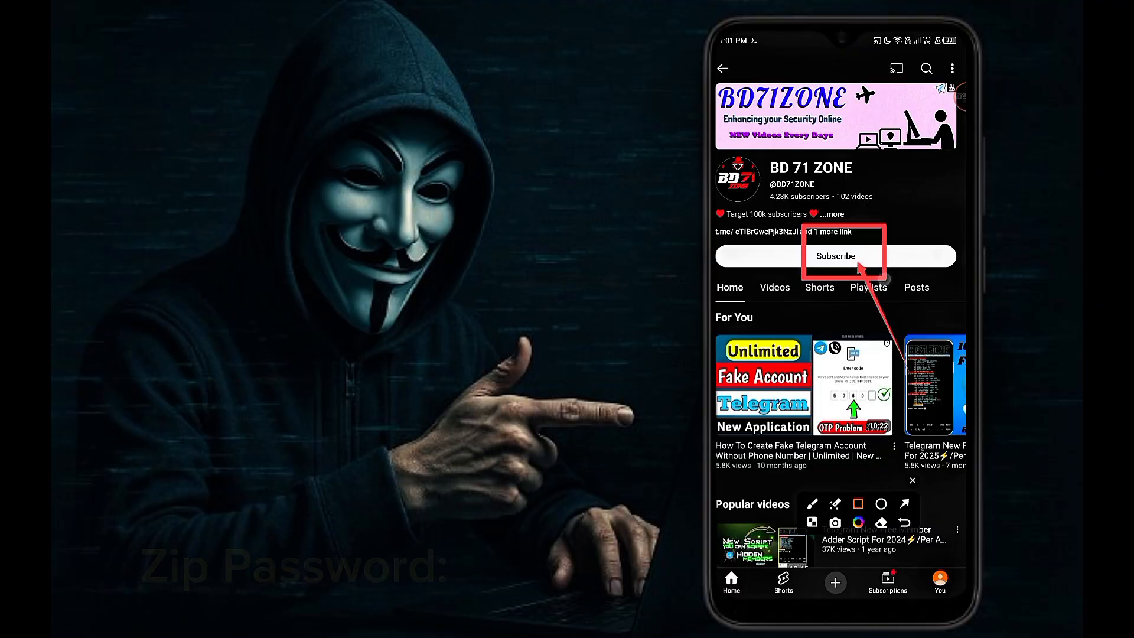
Subscribe to the BD 71 ZONE channel on YouTube
{"action": "left_click", "coordinate": [834, 255]}
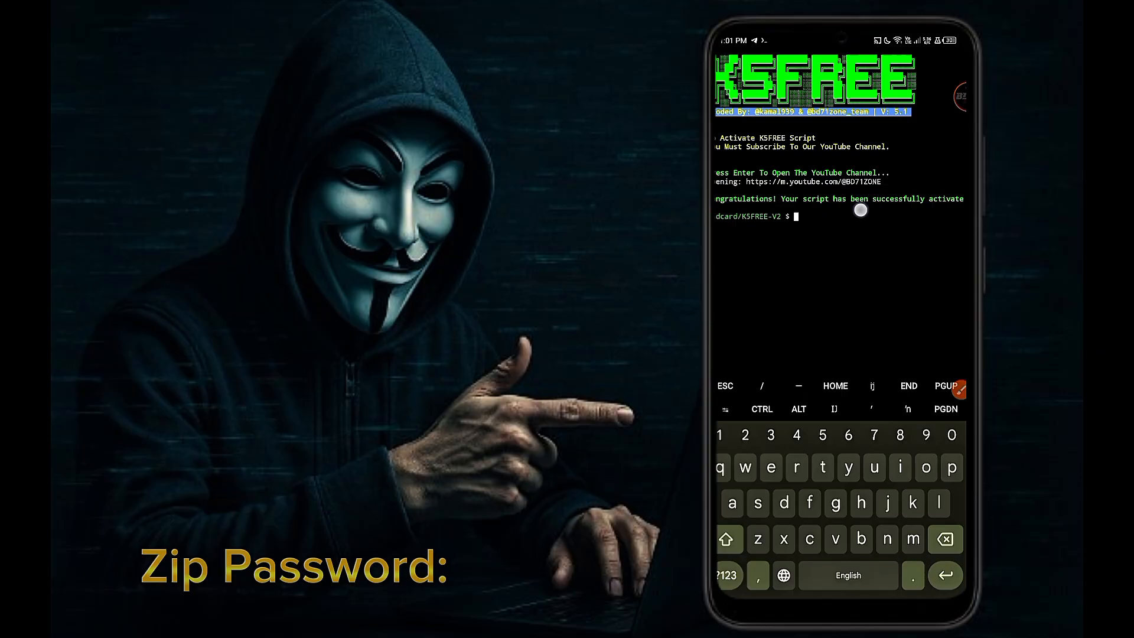
Enter python k5f.py at the Termux prompt
{"action": "type", "text": "python k5f.py"}
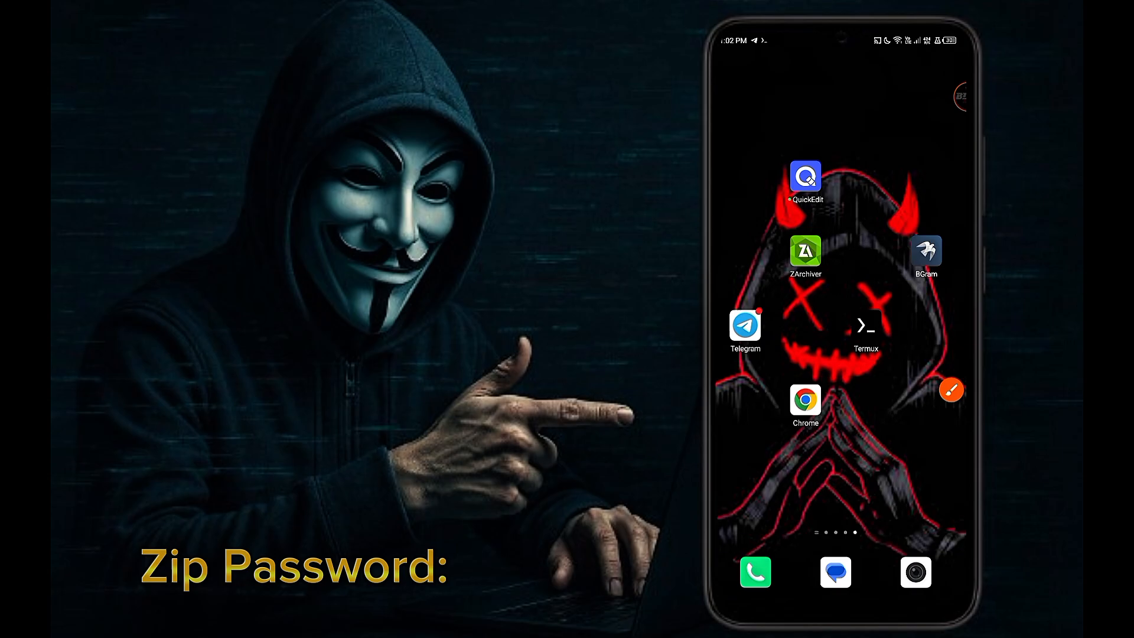
Enter three phone numbers into K5FREE-V2's Number.csv in QuickEdit and save
{"action": "left_click", "coordinate": [805, 254]}
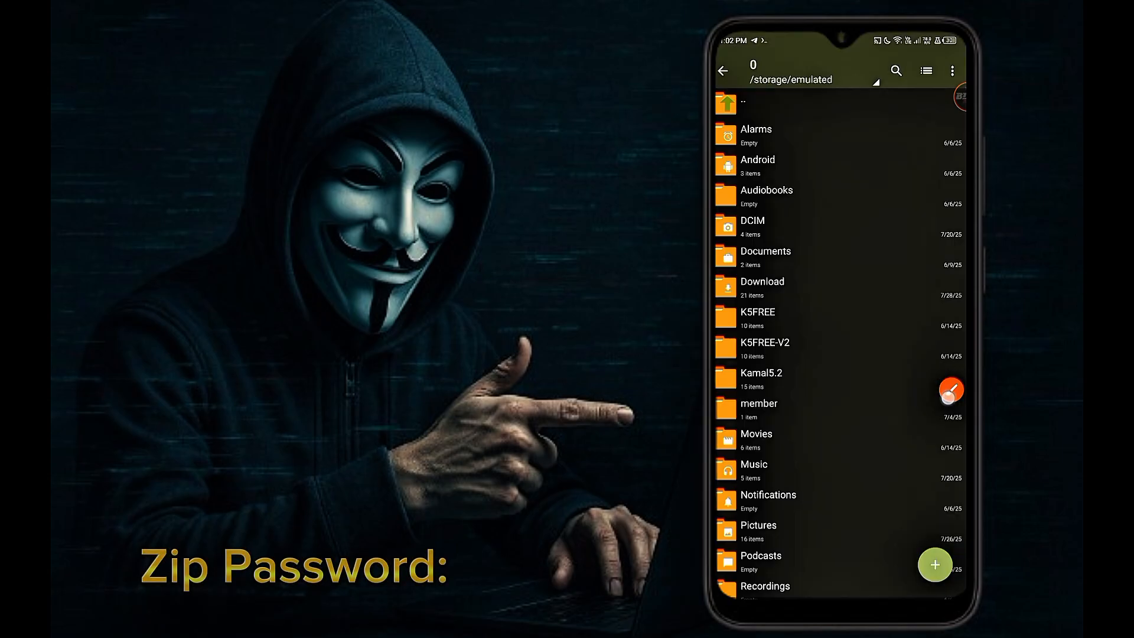
{"action": "left_click", "coordinate": [763, 347]}
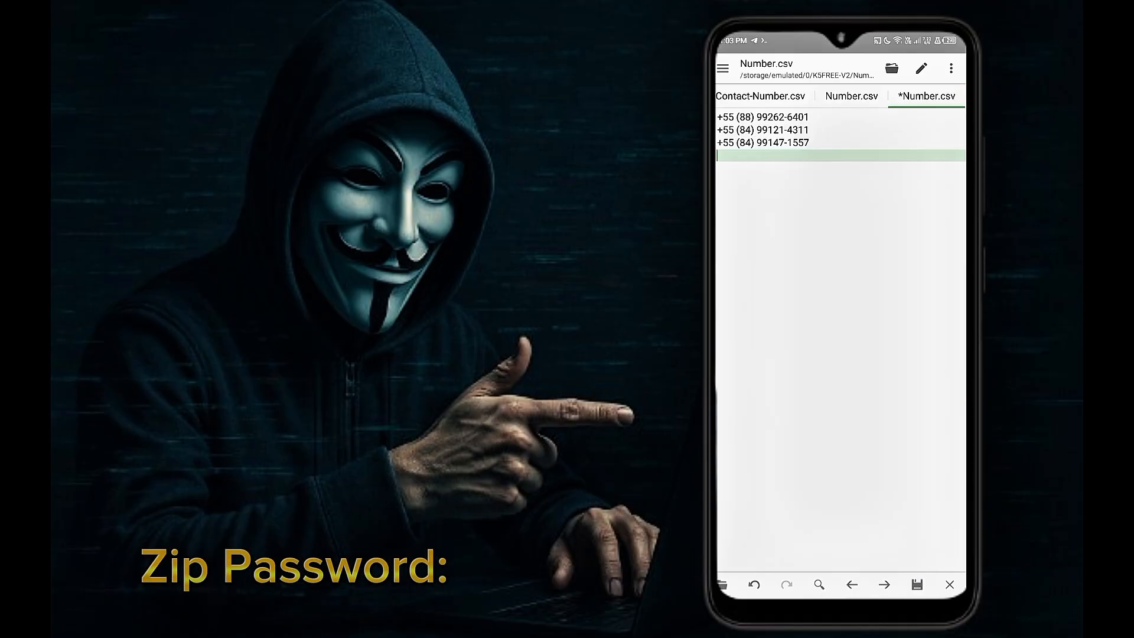
{"action": "left_click", "coordinate": [839, 155]}
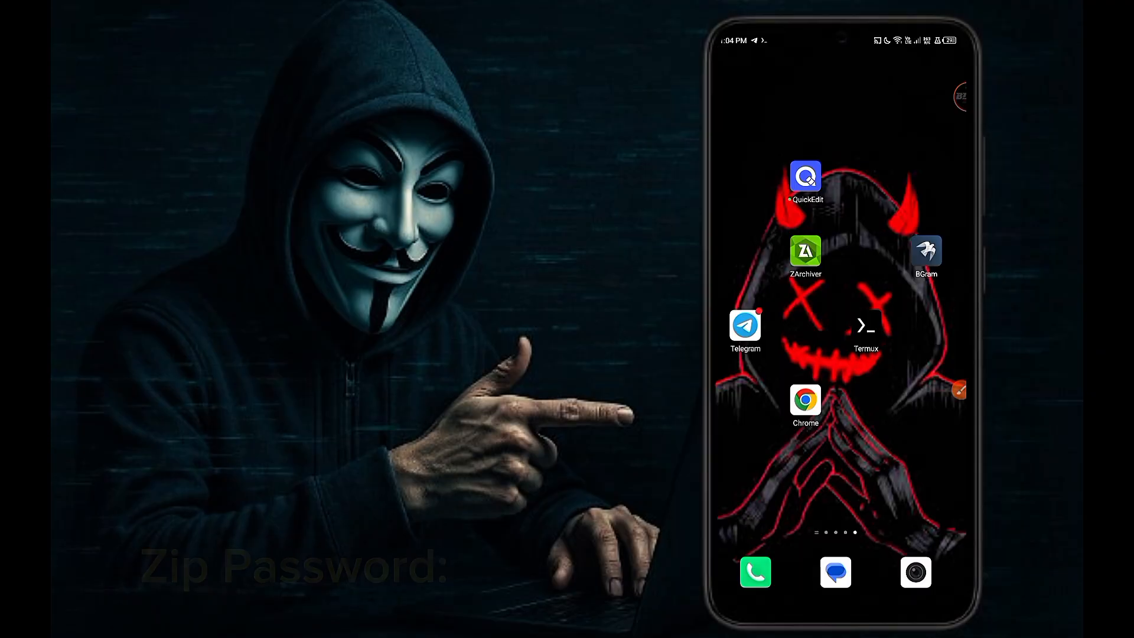
Choose Login Accounts and enter each account's confirmation code and 2FA password
{"action": "left_click", "coordinate": [864, 323]}
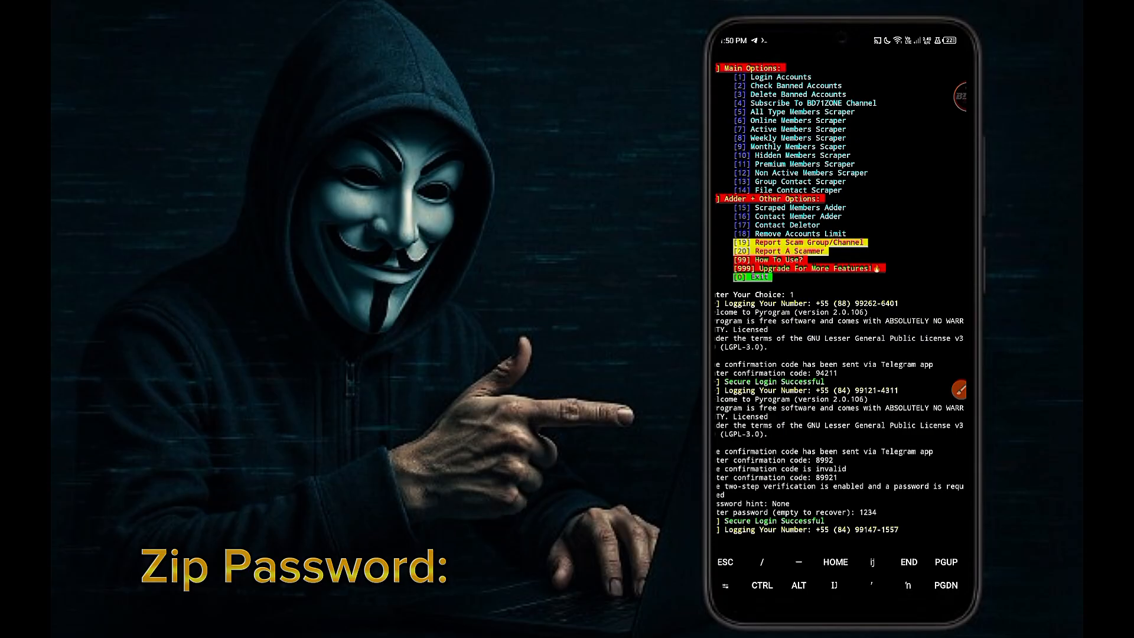
{"action": "scroll", "scroll_direction": "down", "scroll_amount": 3}
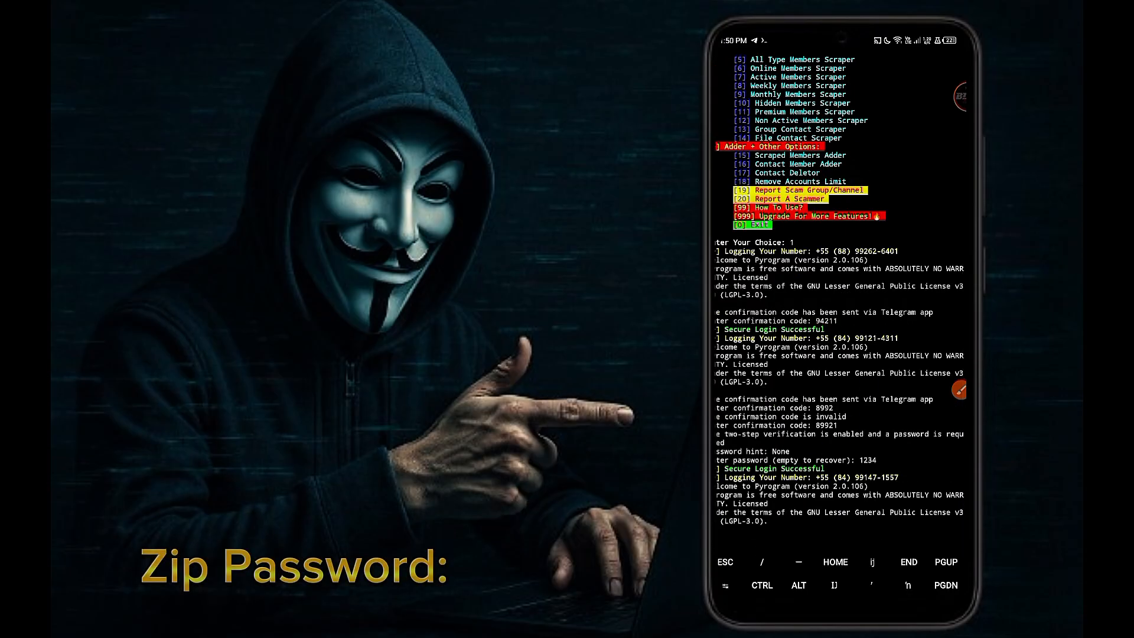
{"action": "scroll", "scroll_direction": "down", "scroll_amount": 3}
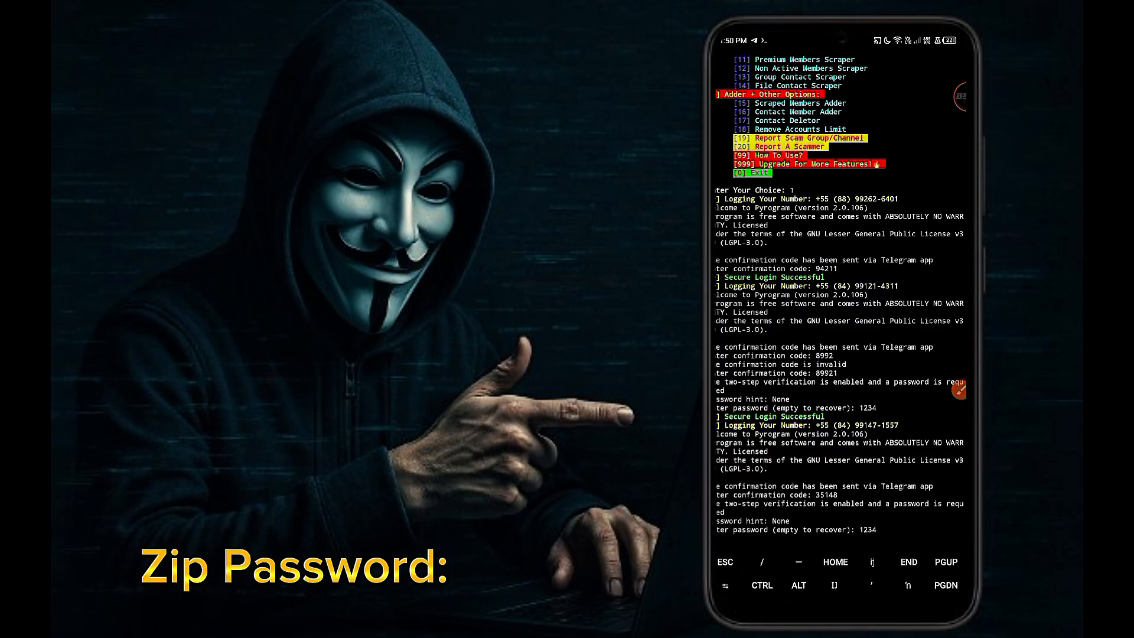
{"action": "scroll", "scroll_direction": "down", "scroll_amount": 3}
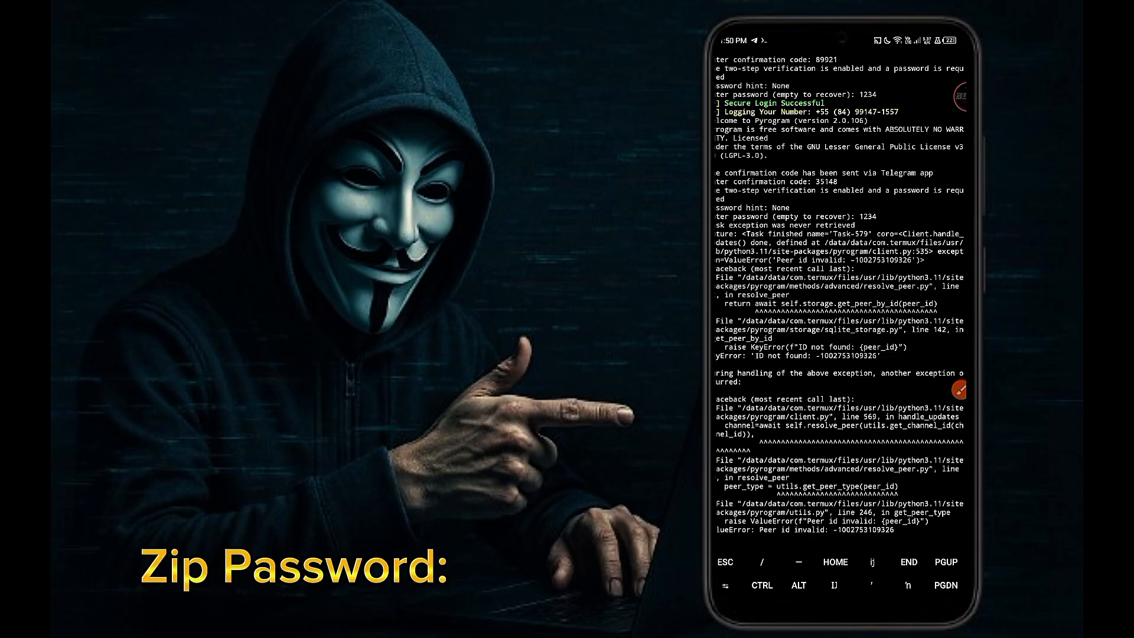
{"action": "scroll", "scroll_direction": "down", "scroll_amount": 3}
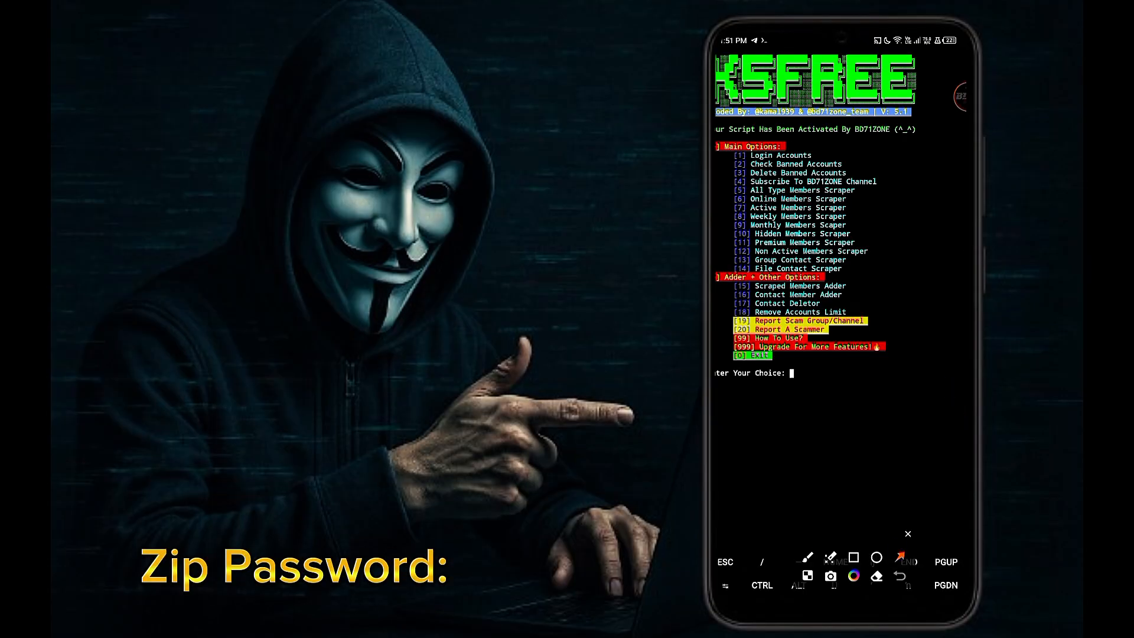
Run option 2 Check Banned Accounts, then relaunch python k5f.py
{"action": "left_click", "coordinate": [791, 374]}
{"action": "type", "text": "2"}
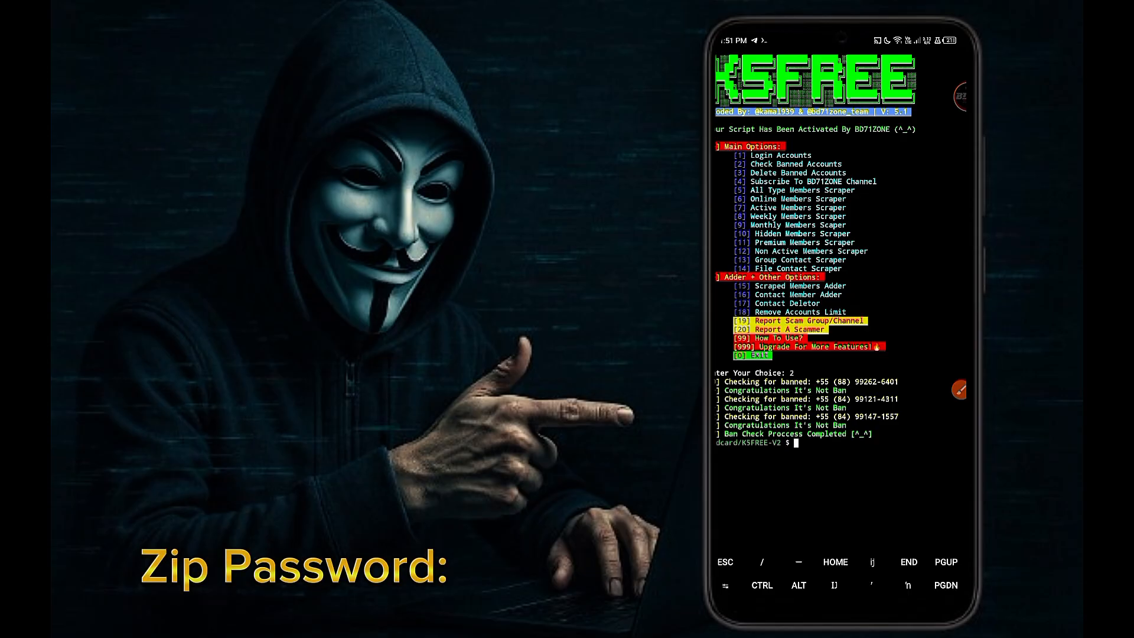
{"action": "type", "text": "python k5f.py"}
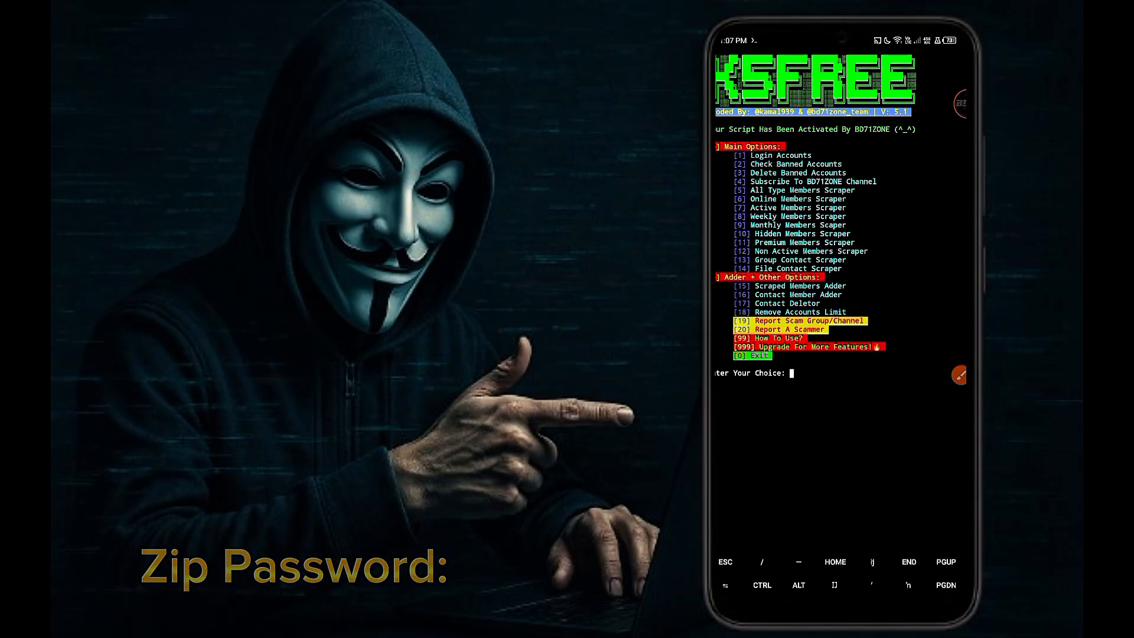
Choose option 5, All Type Members Scraper, and copy the target group link from Saved Messages
{"action": "left_click", "coordinate": [959, 374]}
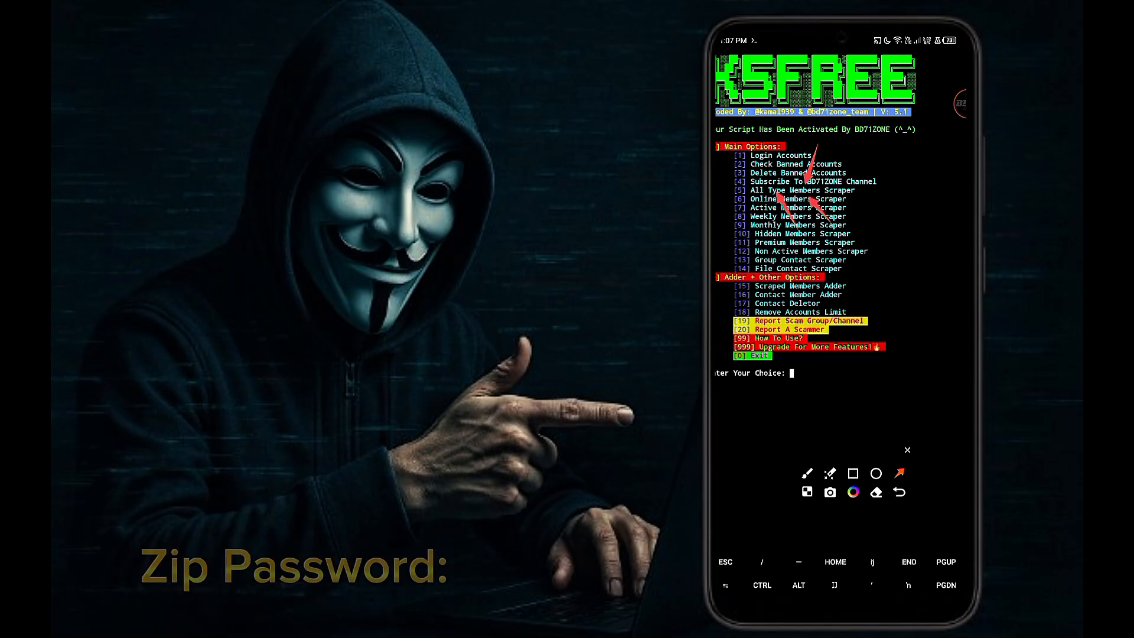
{"action": "type", "text": "5"}
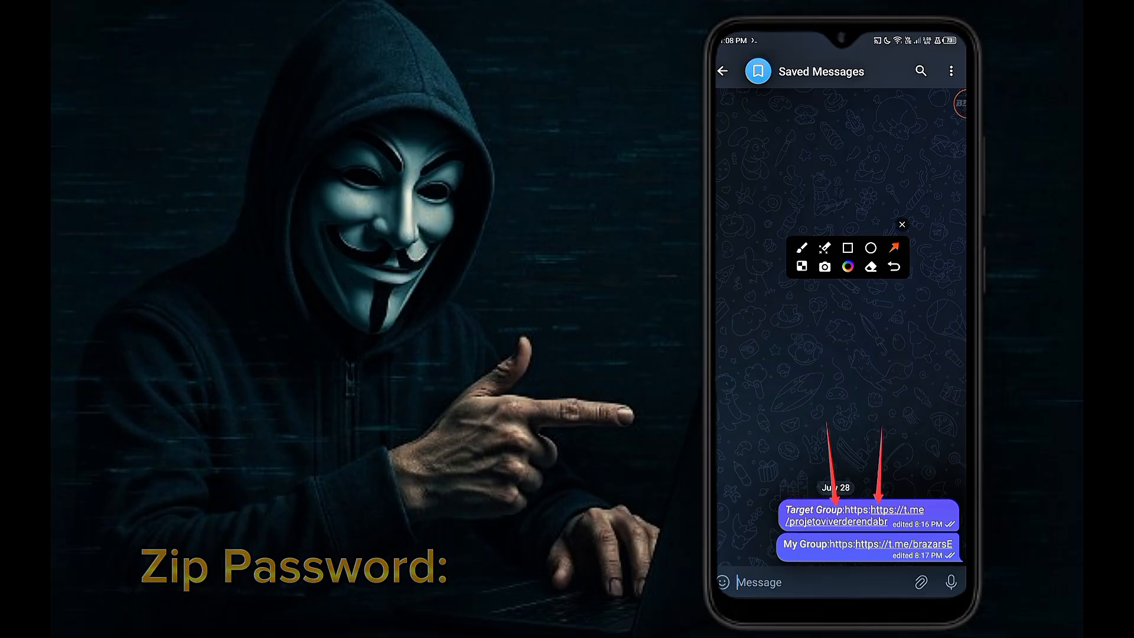
{"action": "left_click", "coordinate": [874, 510]}
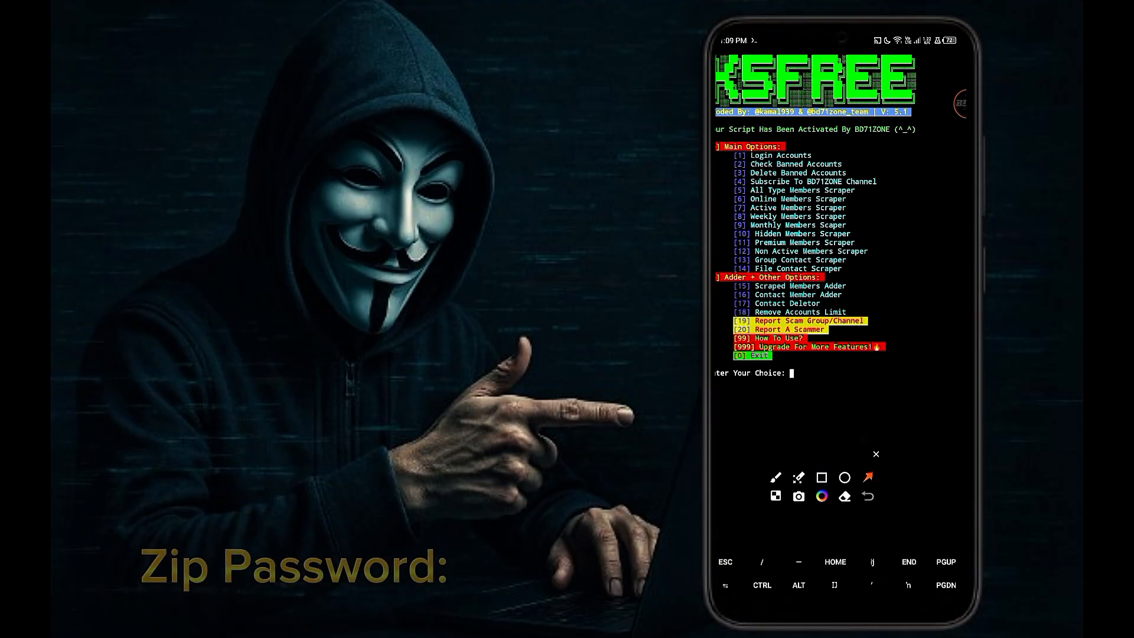
Run option 15, Scraped Members Adder, adding members to the Testing group
{"action": "type", "text": "15"}
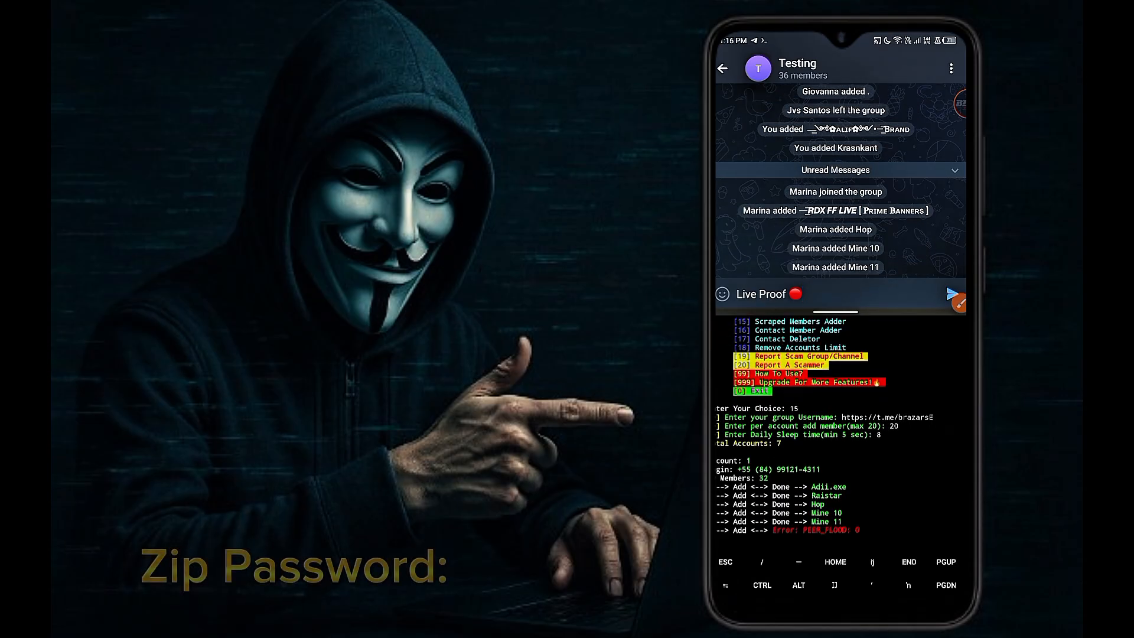
{"action": "scroll", "scroll_direction": "down", "scroll_amount": 3}
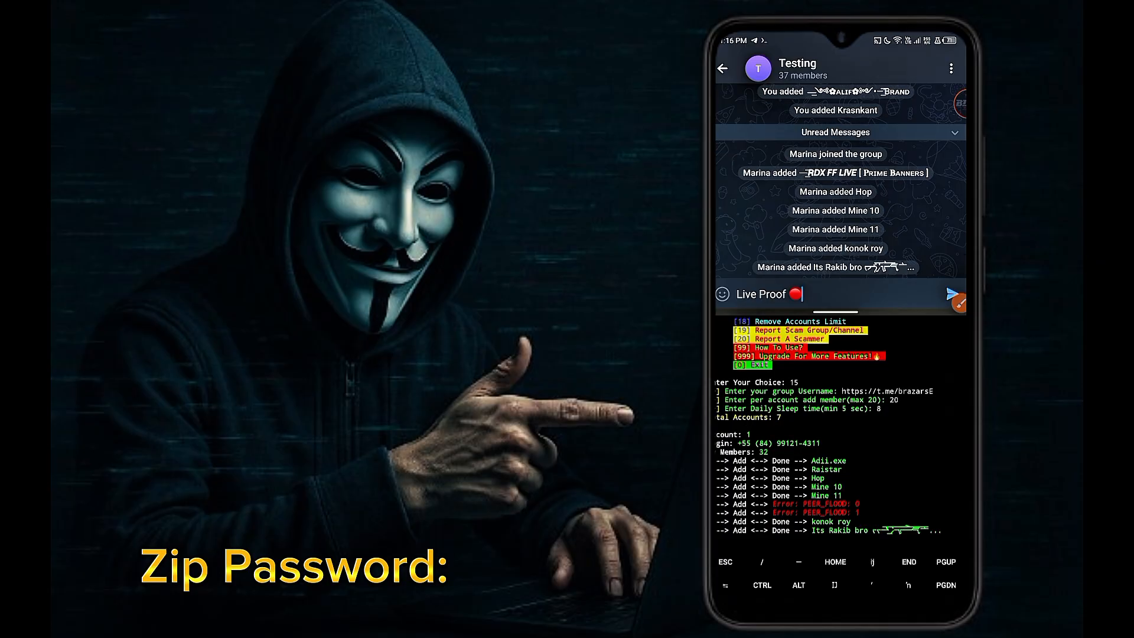
{"action": "scroll", "scroll_direction": "up", "scroll_amount": 3}
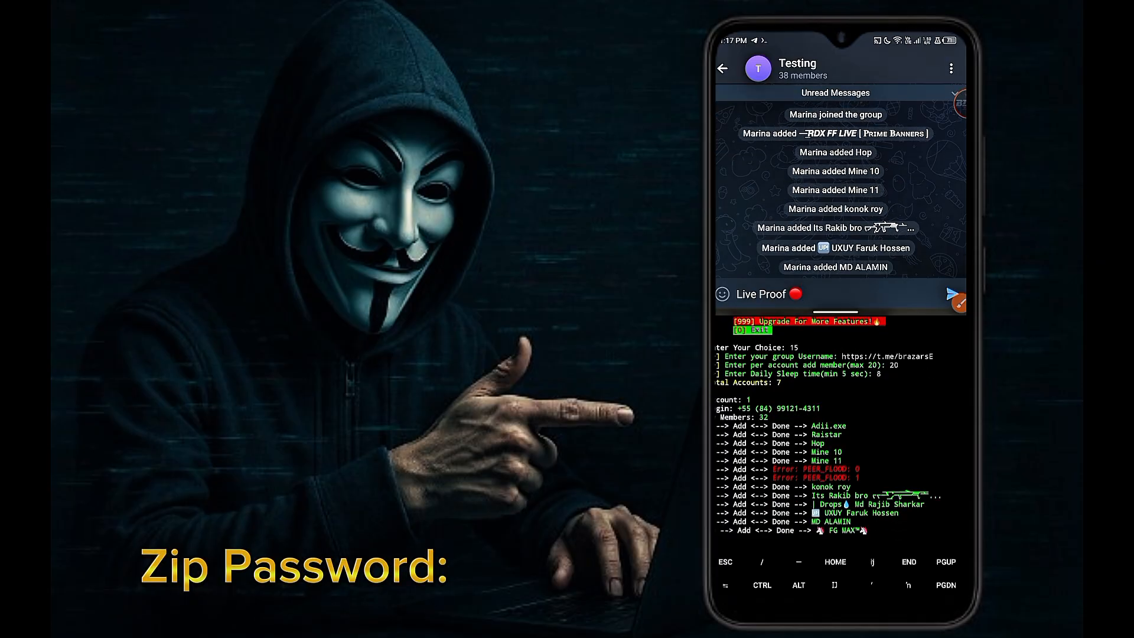
{"action": "scroll", "scroll_direction": "down", "scroll_amount": 3}
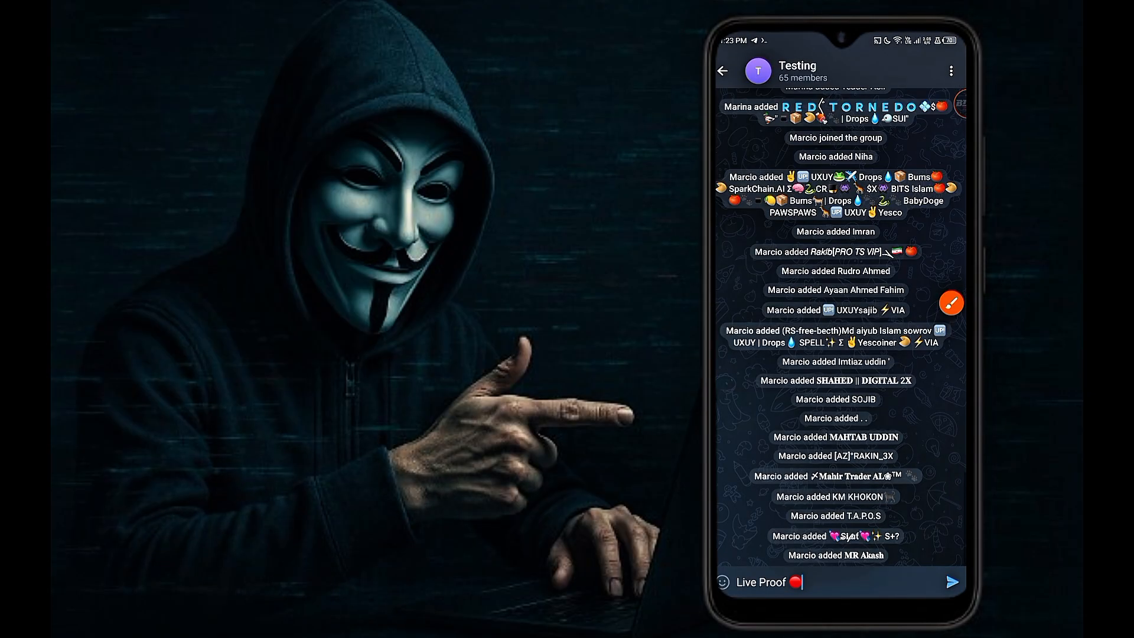
Open the Testing group info and scroll through its 65-member list
{"action": "left_click", "coordinate": [950, 304]}
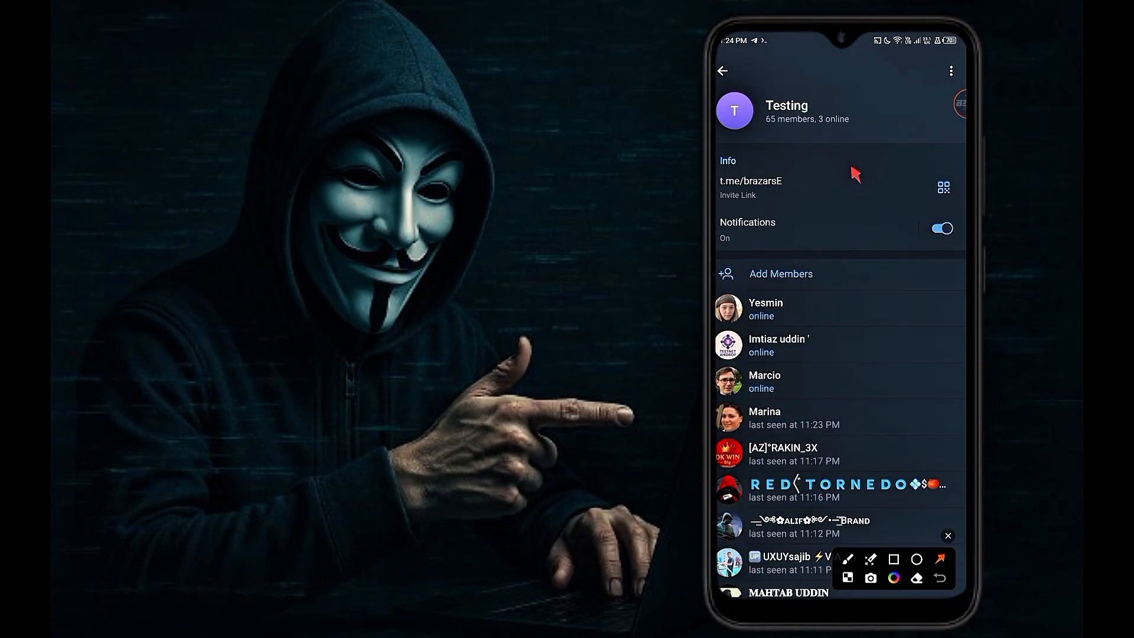
{"action": "scroll", "scroll_direction": "up", "scroll_amount": 3}
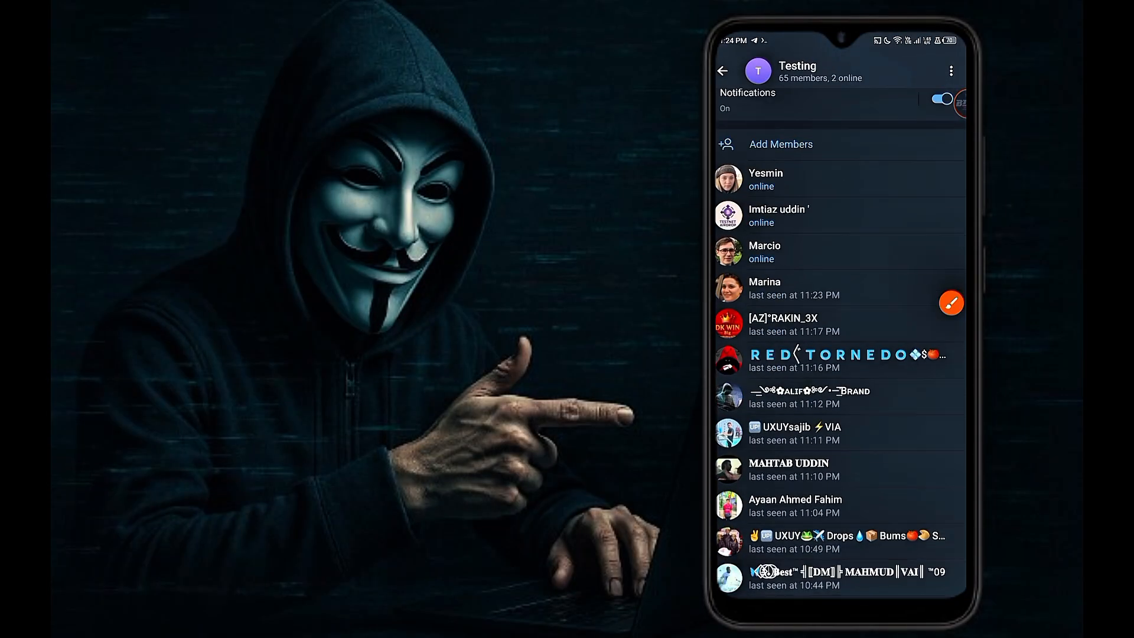